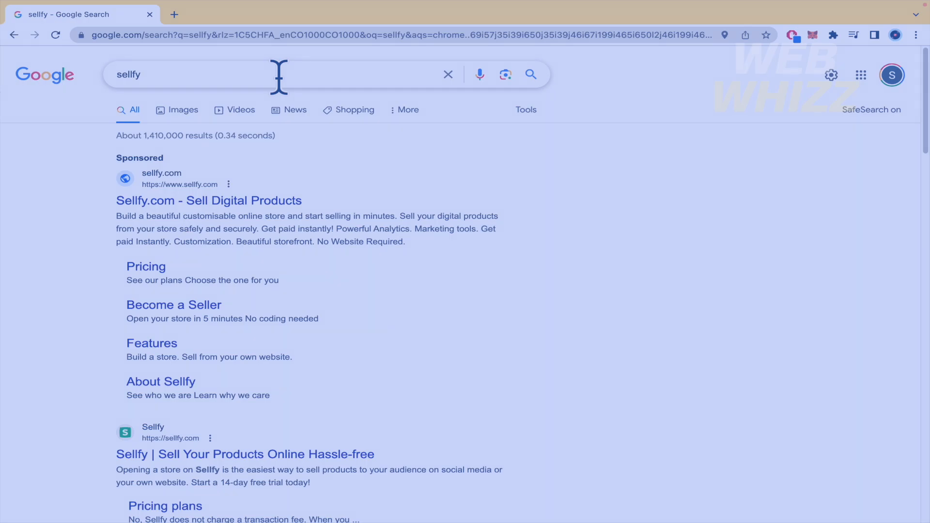
{"action": "mouse_move", "coordinate": [214, 205]}
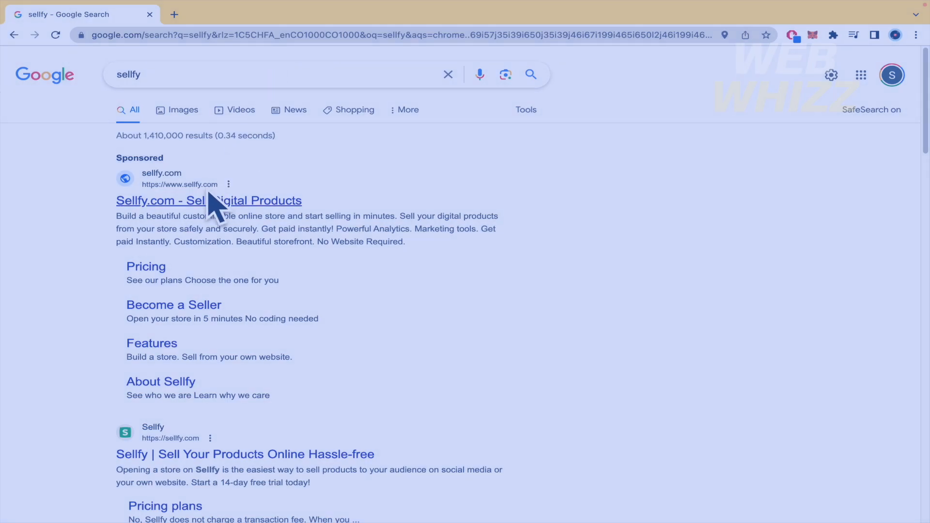
Go to the Sellfy homepage via the sponsored 'Sellfy.com - Sell Digital Products' result
{"action": "left_click", "coordinate": [208, 199]}
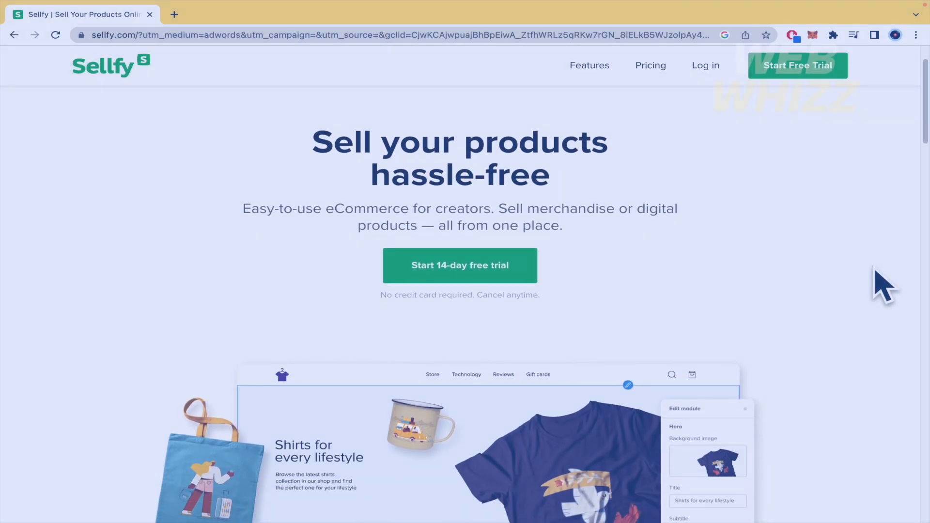
{"action": "scroll", "scroll_direction": "down", "scroll_amount": 3}
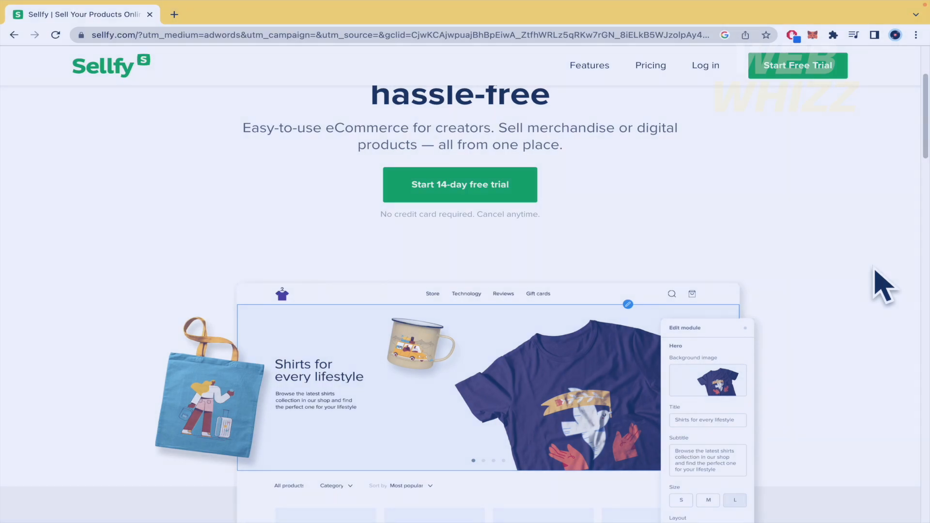
{"action": "scroll", "scroll_direction": "down", "scroll_amount": 3}
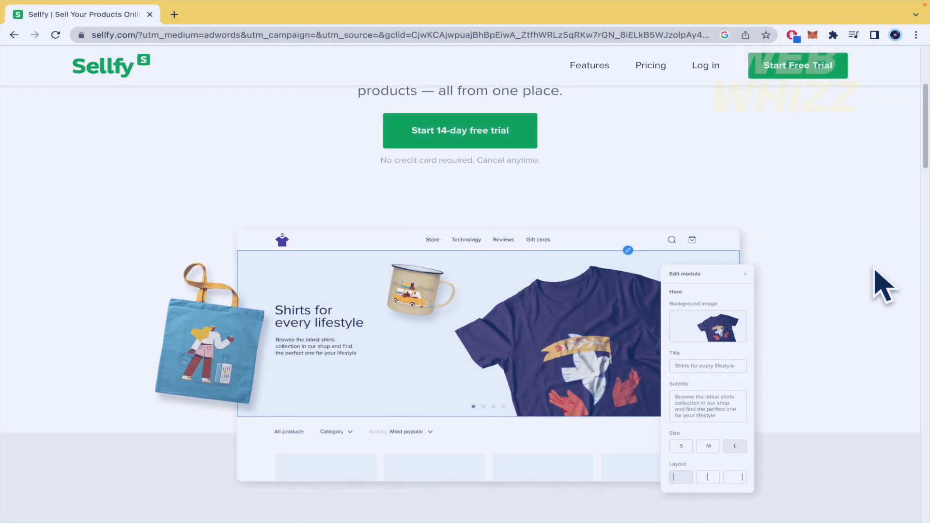
{"action": "mouse_move", "coordinate": [136, 193]}
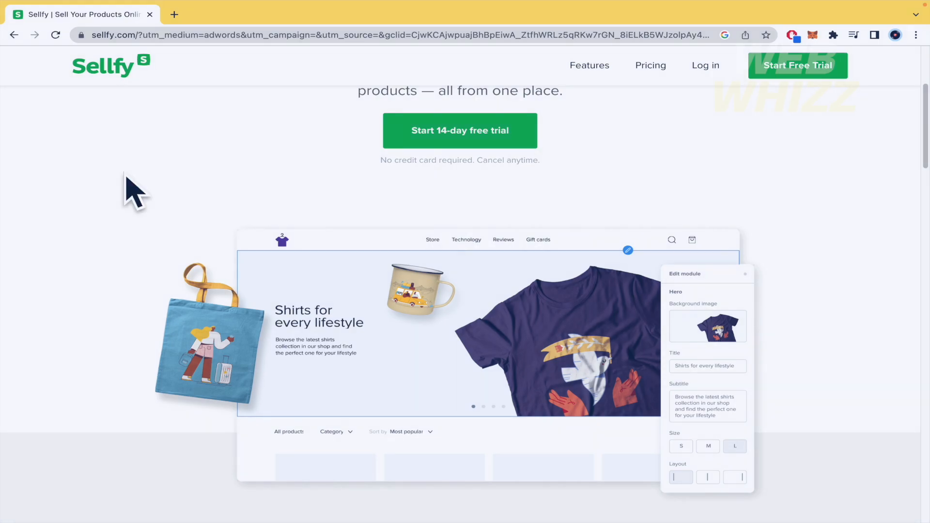
{"action": "scroll", "scroll_direction": "down", "scroll_amount": 3}
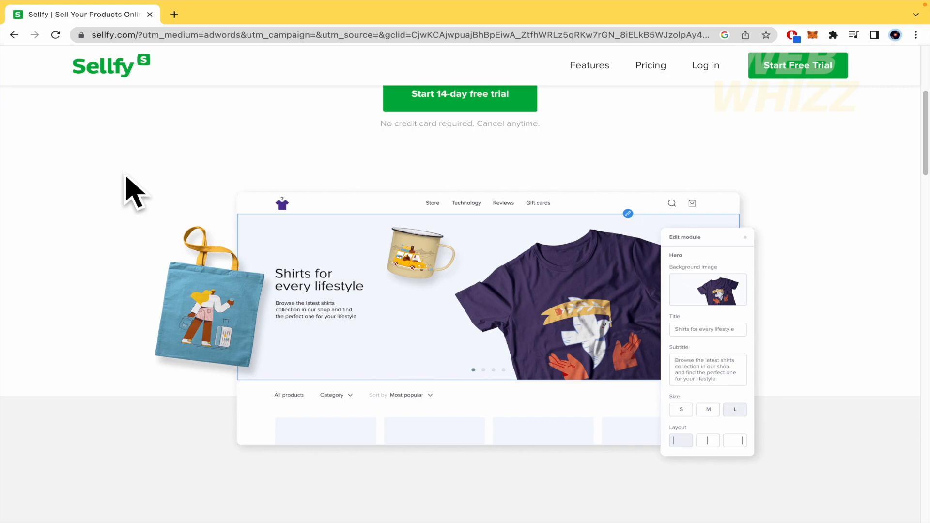
{"action": "scroll", "scroll_direction": "down", "scroll_amount": 3}
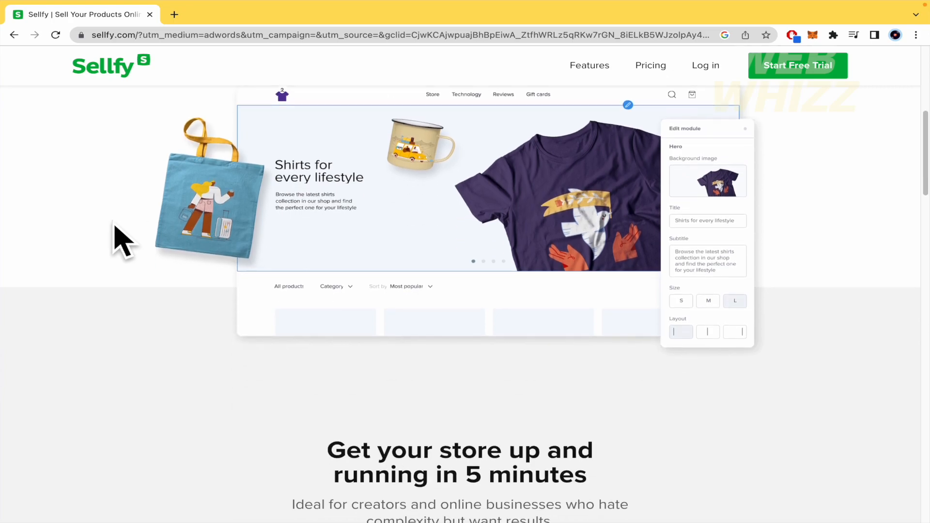
{"action": "scroll", "scroll_direction": "down", "scroll_amount": 3}
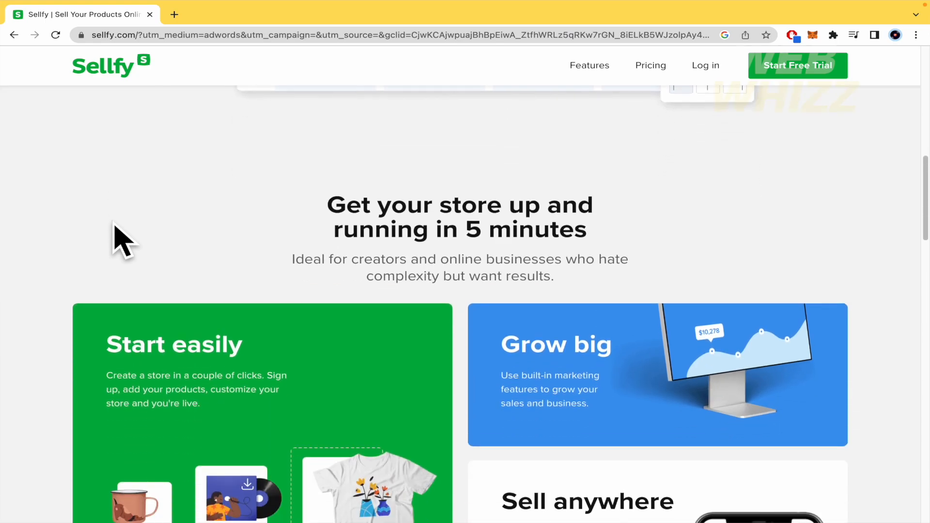
{"action": "scroll", "scroll_direction": "down", "scroll_amount": 3}
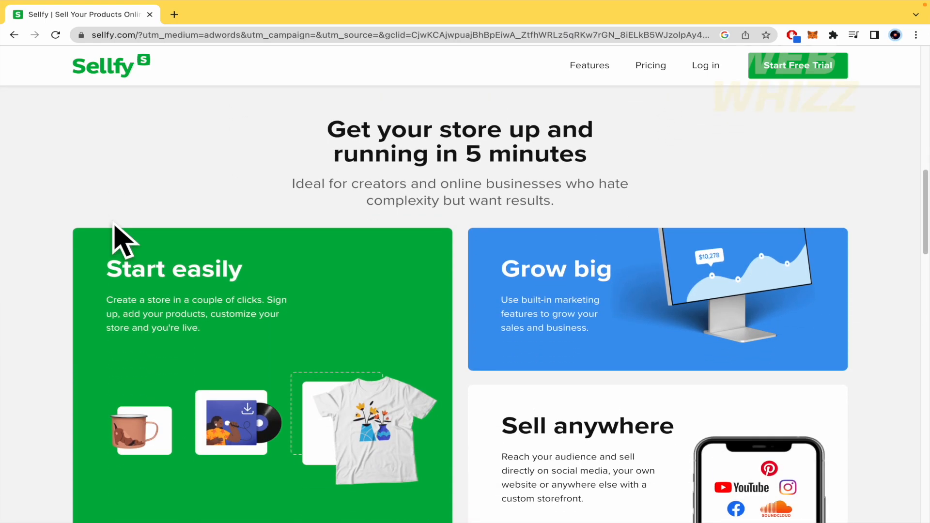
{"action": "scroll", "scroll_direction": "down", "scroll_amount": 3}
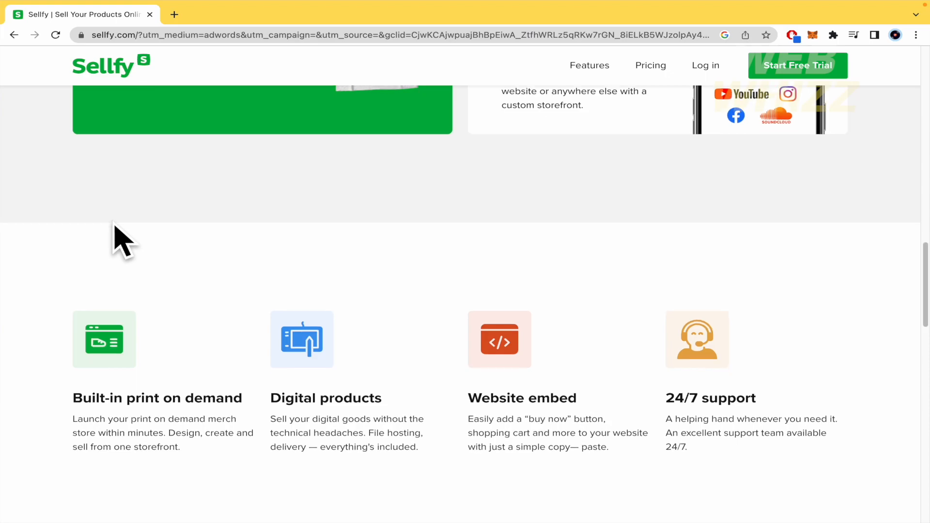
{"action": "scroll", "scroll_direction": "down", "scroll_amount": 3}
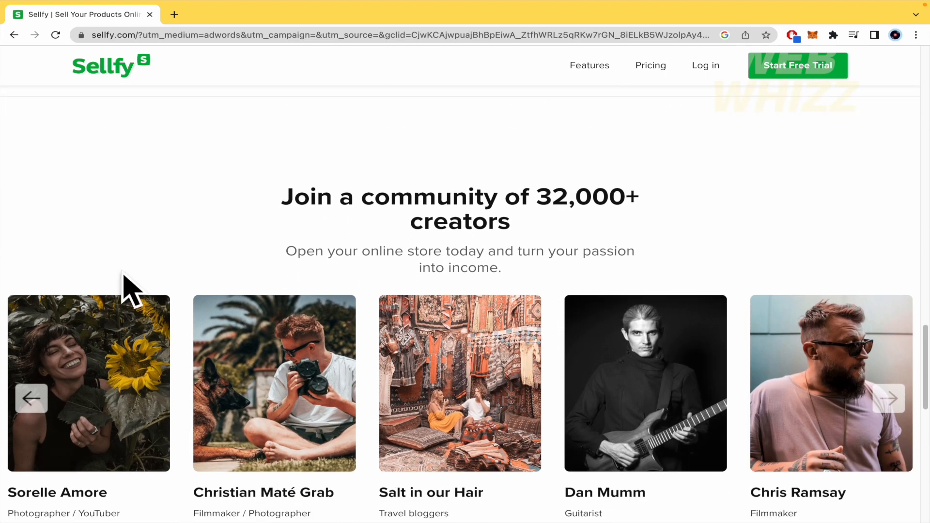
{"action": "scroll", "scroll_direction": "down", "scroll_amount": 3}
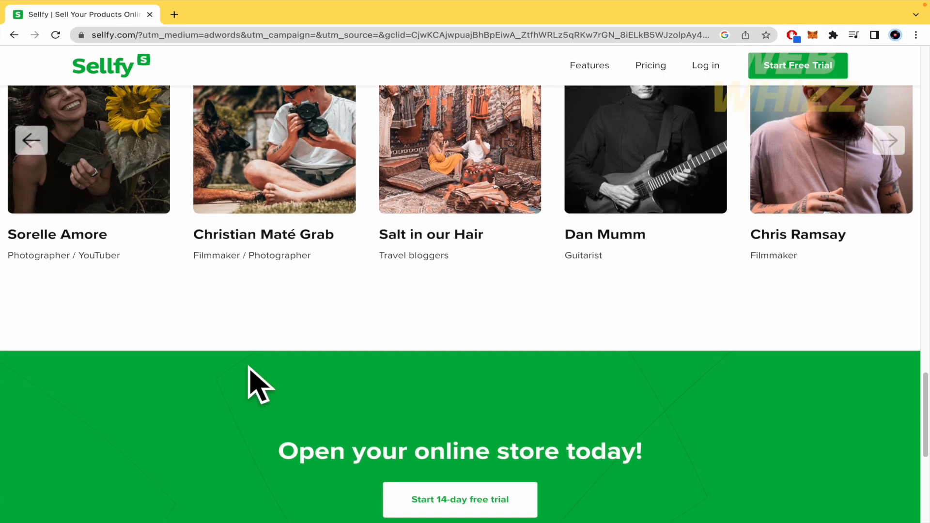
{"action": "scroll", "scroll_direction": "down", "scroll_amount": 3}
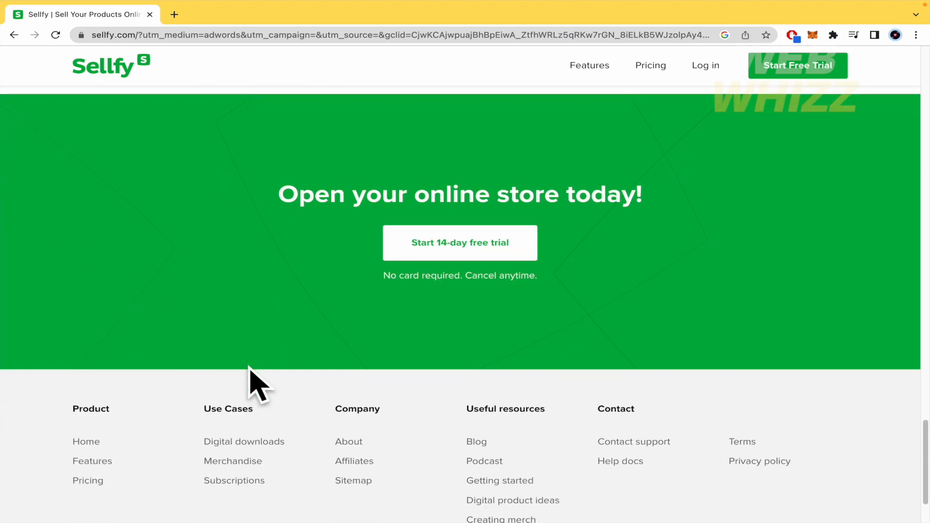
{"action": "scroll", "scroll_direction": "down", "scroll_amount": 3}
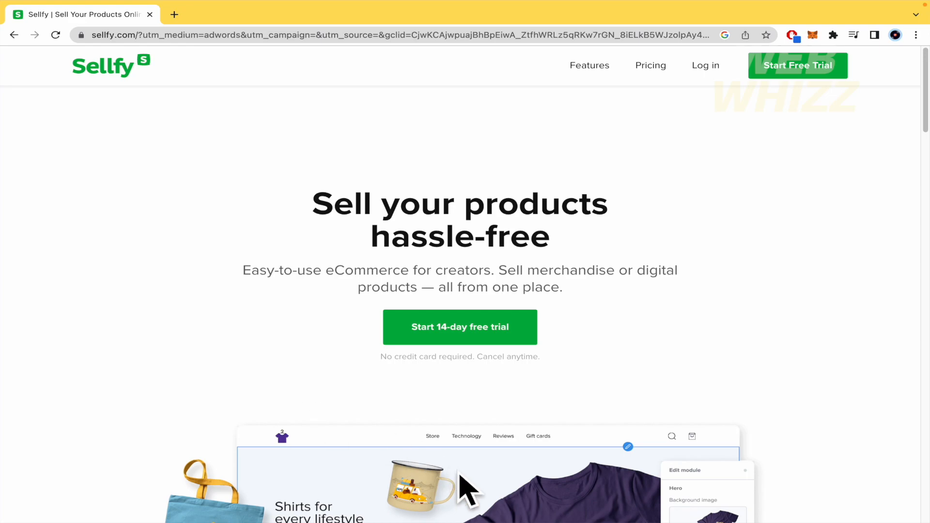
{"action": "mouse_move", "coordinate": [720, 365]}
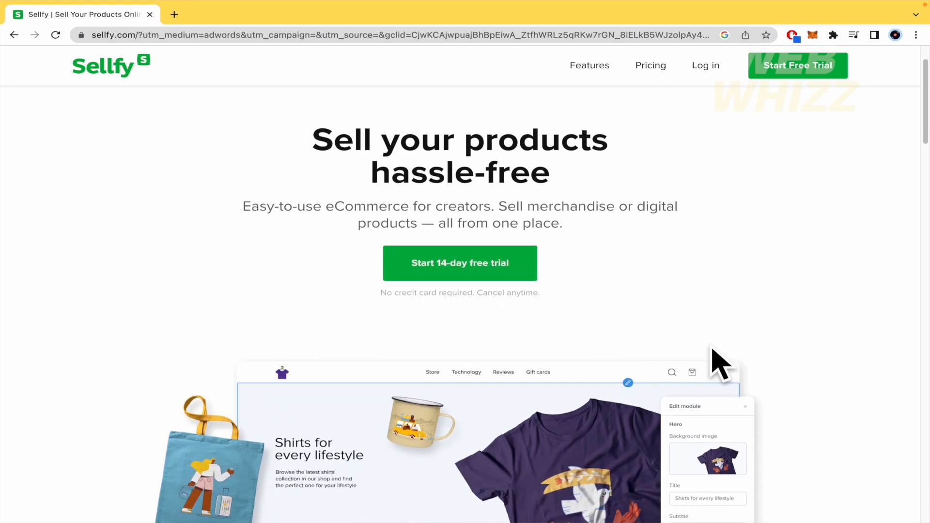
{"action": "scroll", "scroll_direction": "down", "scroll_amount": 3}
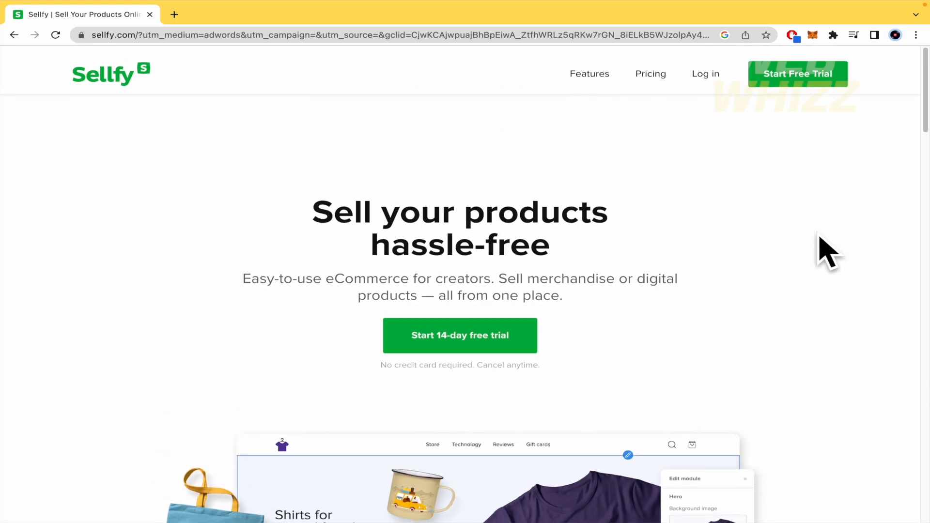
{"action": "scroll", "scroll_direction": "down", "scroll_amount": 3}
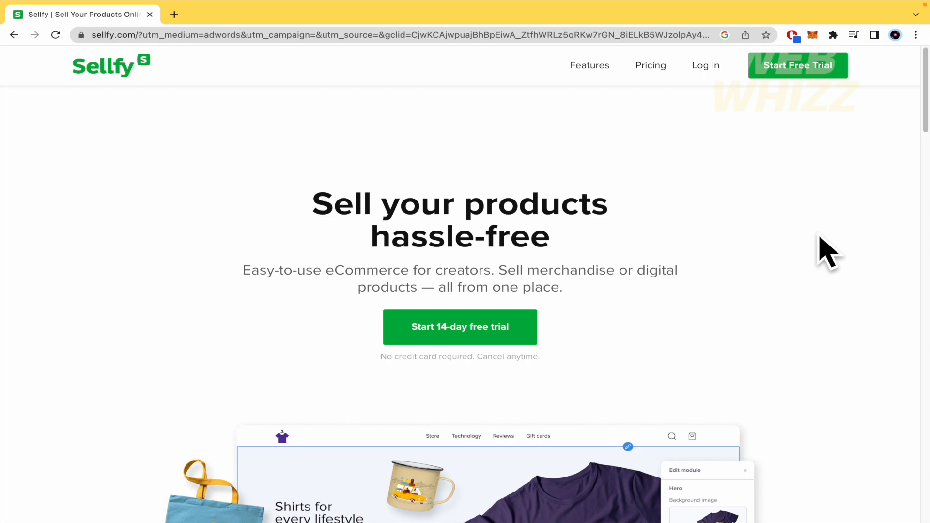
{"action": "mouse_move", "coordinate": [651, 65]}
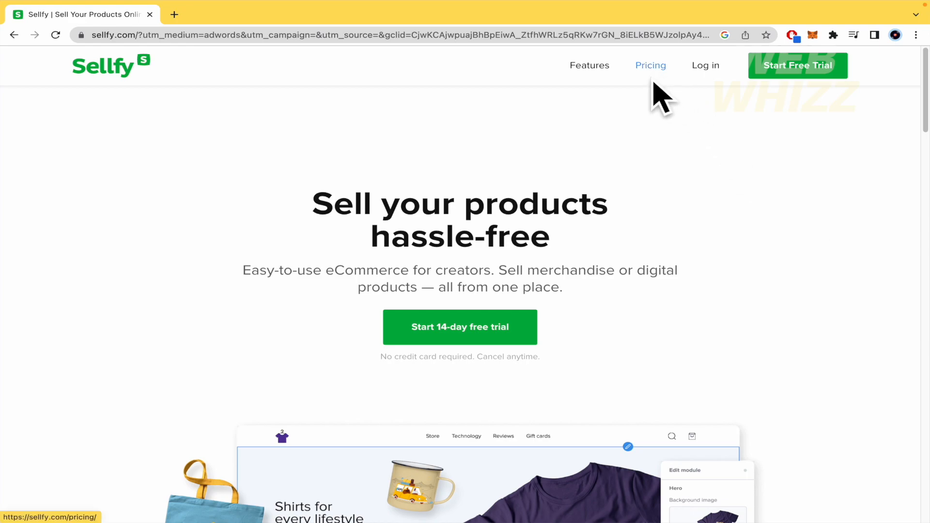
{"action": "mouse_move", "coordinate": [659, 98]}
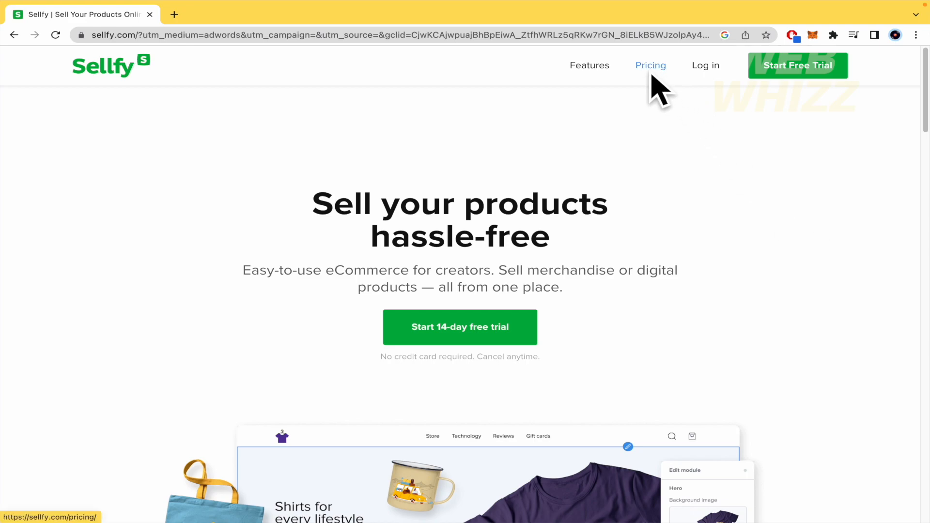
Compare Monthly and Two-year plan pricing, settling on Monthly: Starter $29, Business $79, Premium $159
{"action": "left_click", "coordinate": [651, 65]}
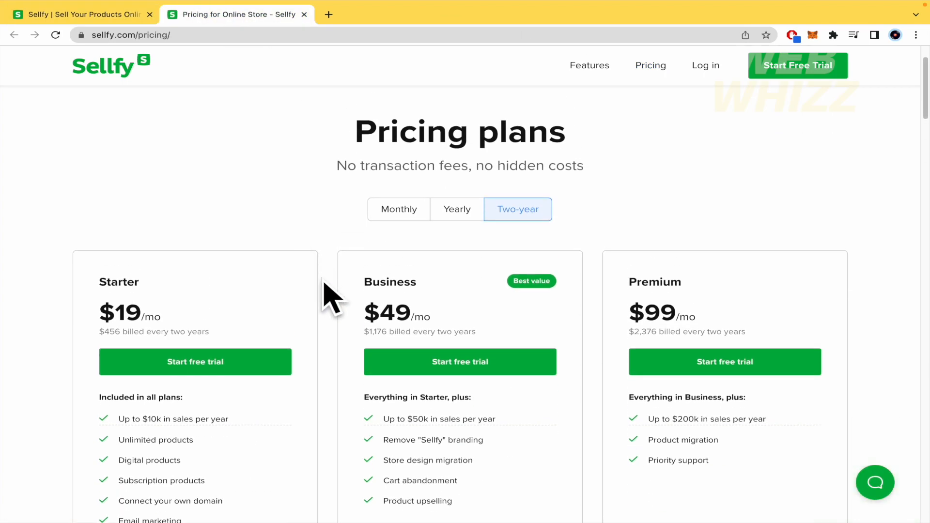
{"action": "left_click", "coordinate": [398, 180]}
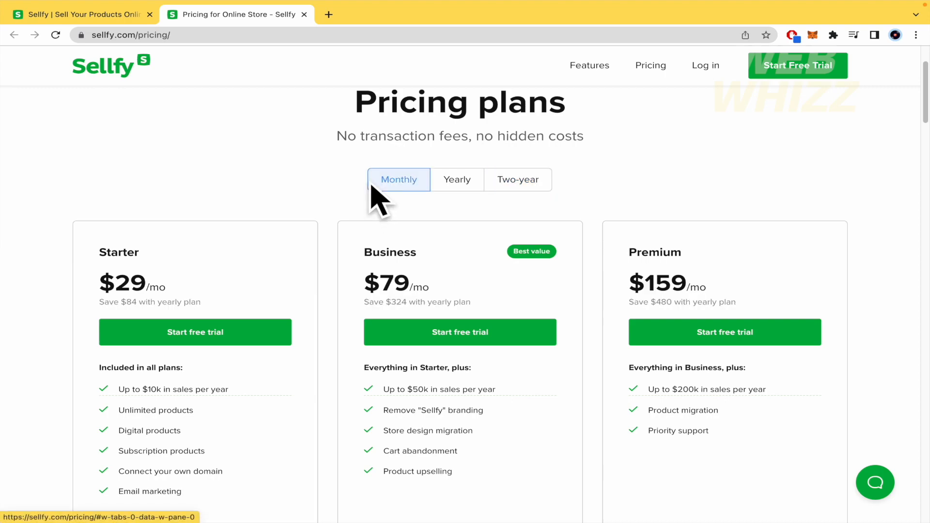
{"action": "left_click", "coordinate": [517, 180]}
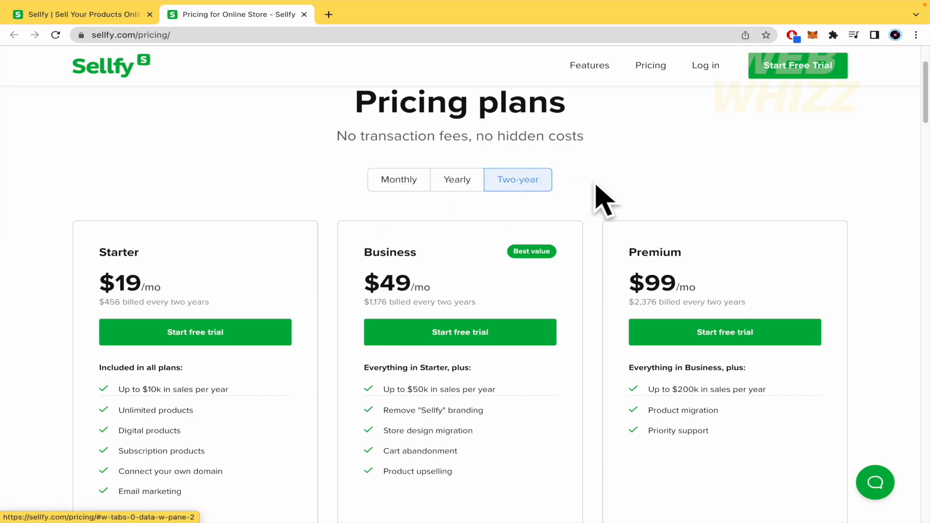
{"action": "scroll", "scroll_direction": "down", "scroll_amount": 3}
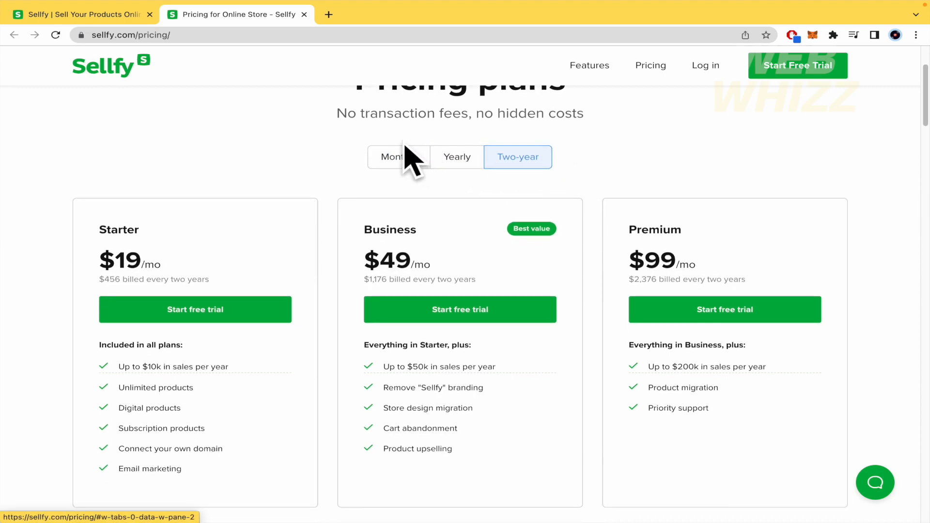
{"action": "left_click", "coordinate": [398, 157]}
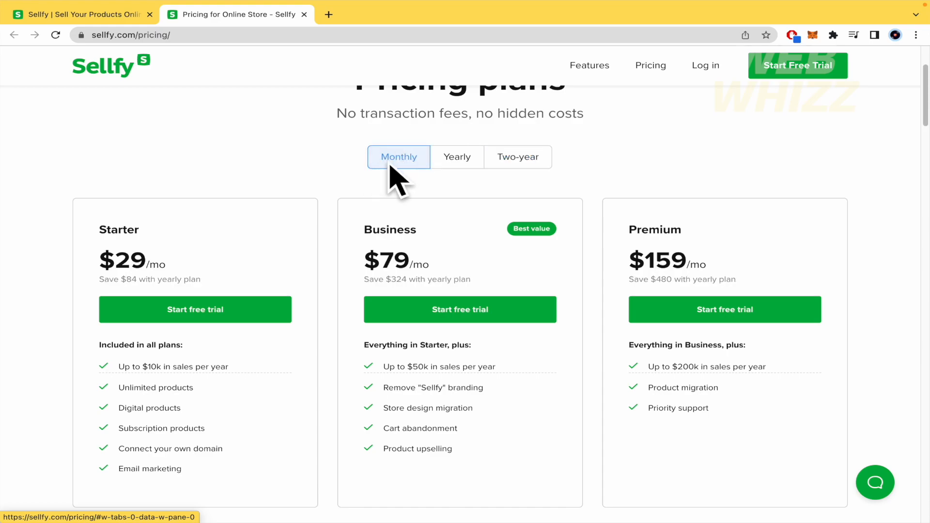
{"action": "scroll", "scroll_direction": "down", "scroll_amount": 3}
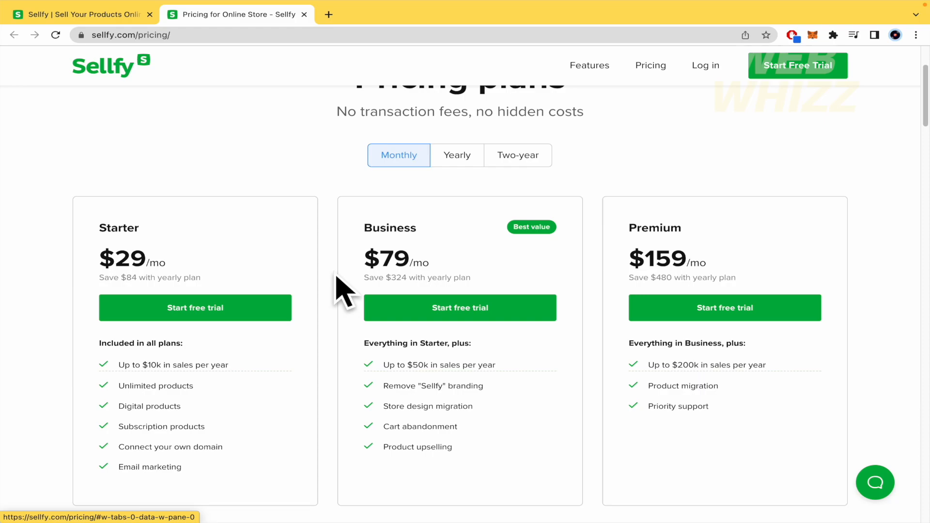
{"action": "scroll", "scroll_direction": "down", "scroll_amount": 3}
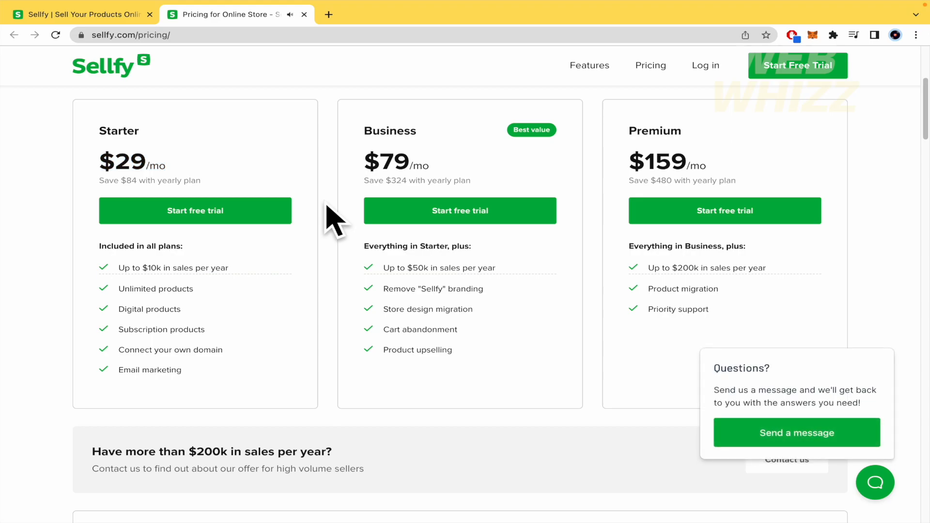
{"action": "scroll", "scroll_direction": "down", "scroll_amount": 3}
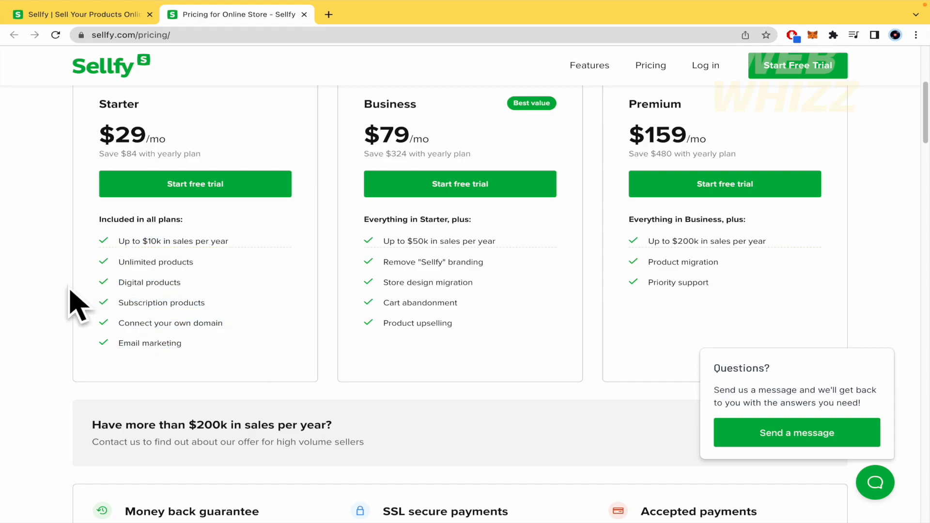
{"action": "mouse_move", "coordinate": [78, 291]}
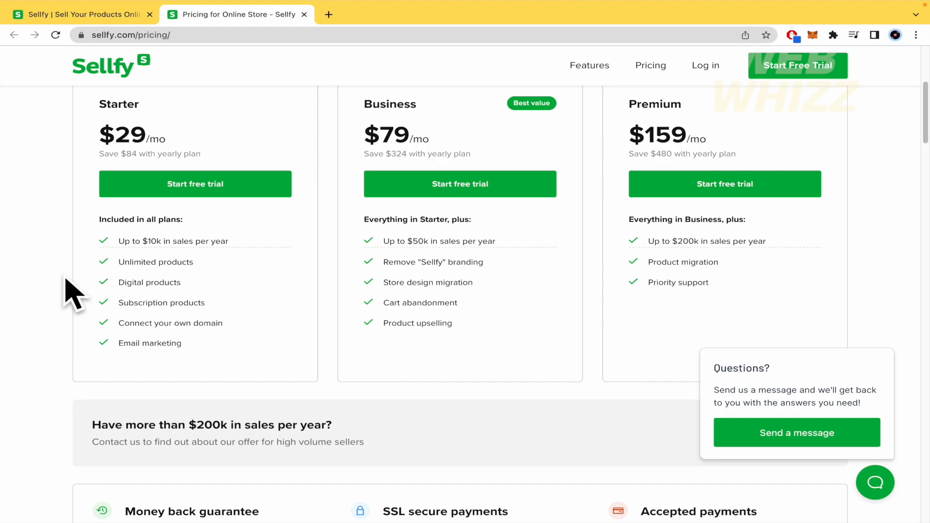
Review the rest of the pricing page and check the Two-year plan prices again
{"action": "scroll", "scroll_direction": "down", "scroll_amount": 3}
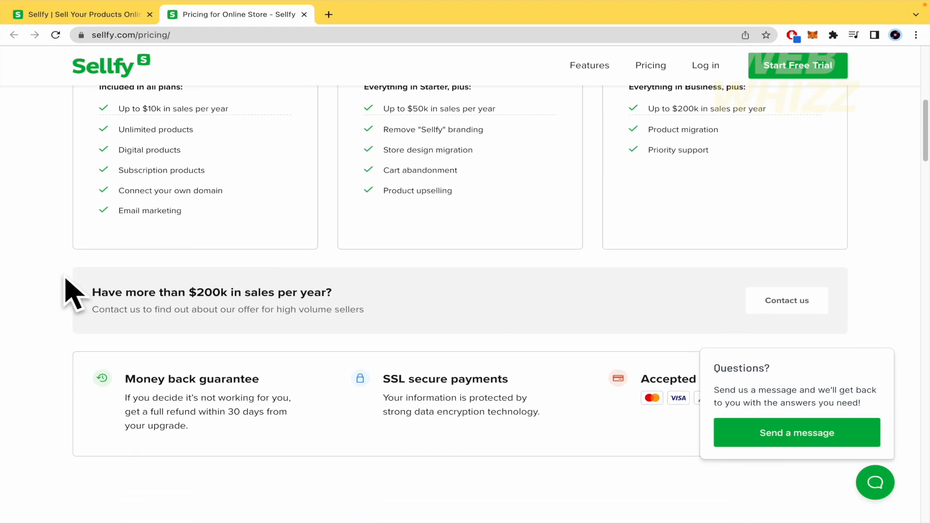
{"action": "scroll", "scroll_direction": "up", "scroll_amount": 3}
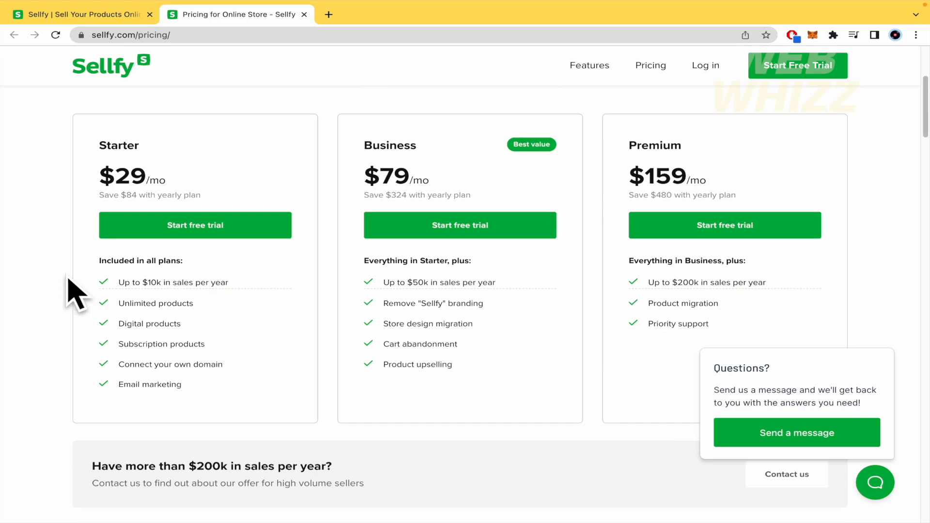
{"action": "left_click", "coordinate": [516, 154]}
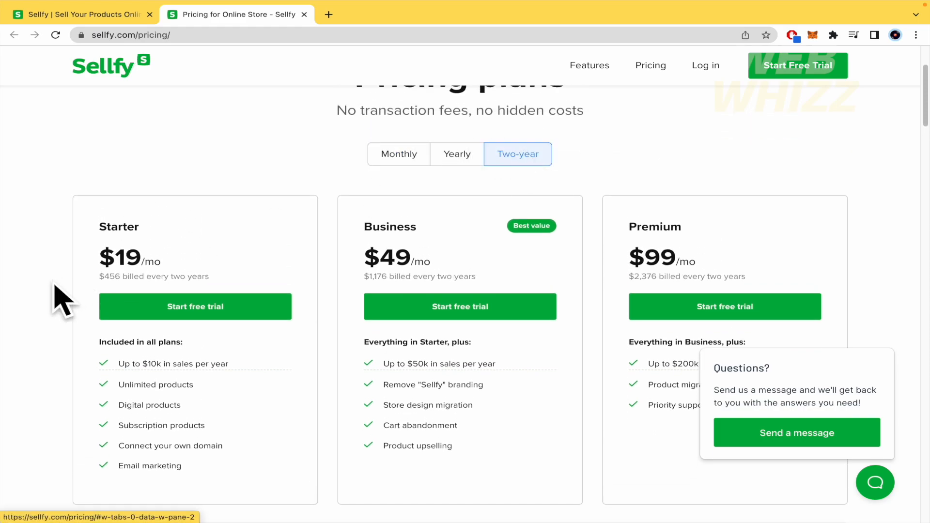
{"action": "mouse_move", "coordinate": [393, 196]}
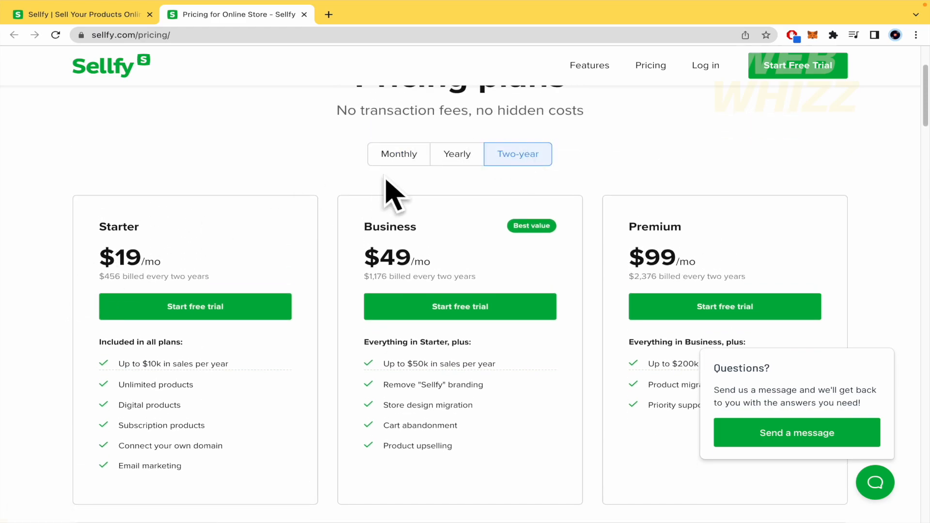
{"action": "scroll", "scroll_direction": "down", "scroll_amount": 3}
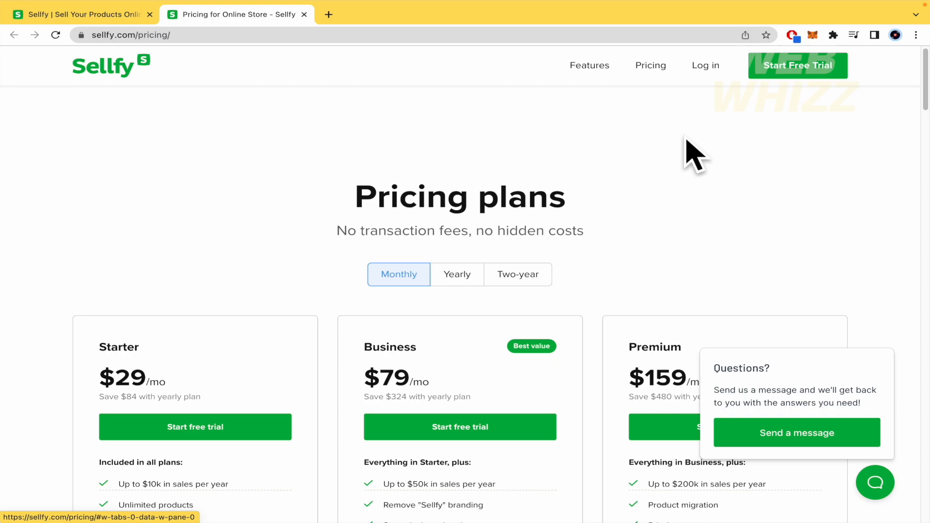
{"action": "mouse_move", "coordinate": [308, 30]}
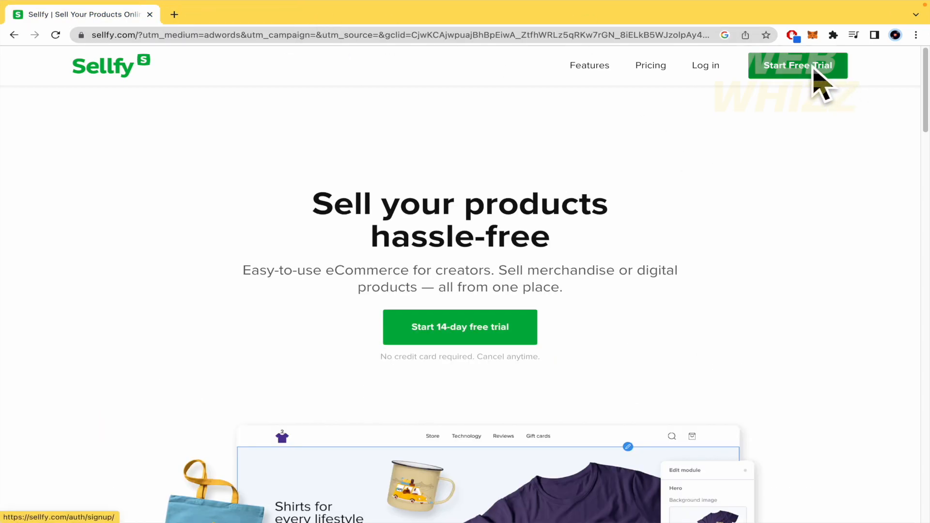
{"action": "left_click", "coordinate": [797, 65]}
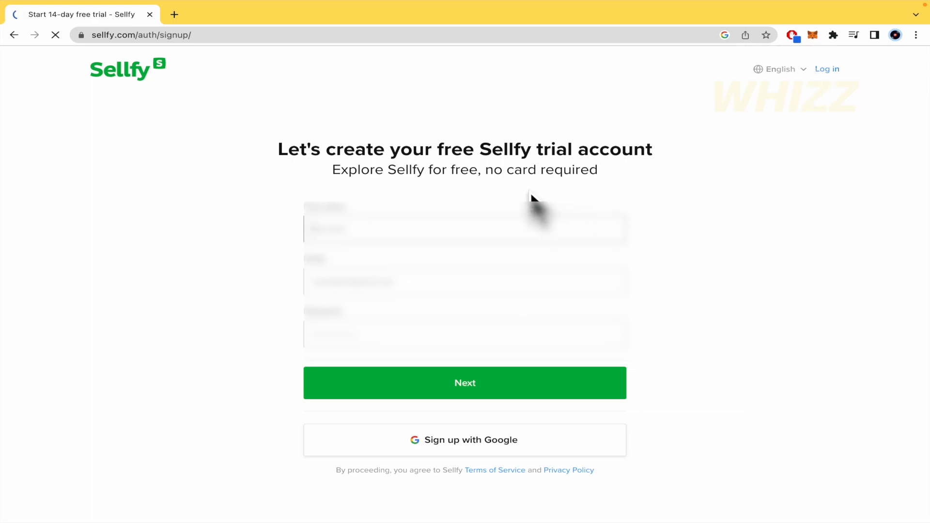
{"action": "mouse_move", "coordinate": [729, 252]}
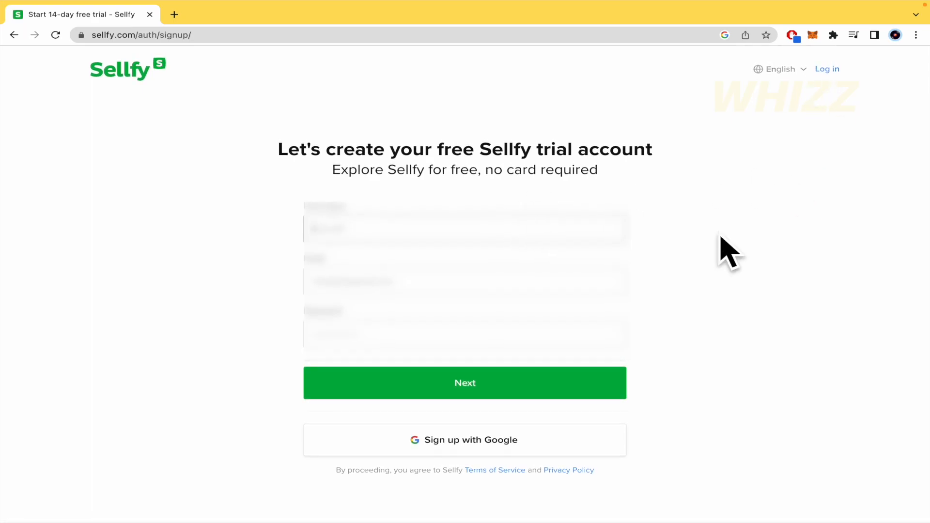
{"action": "type", "text": "John"}
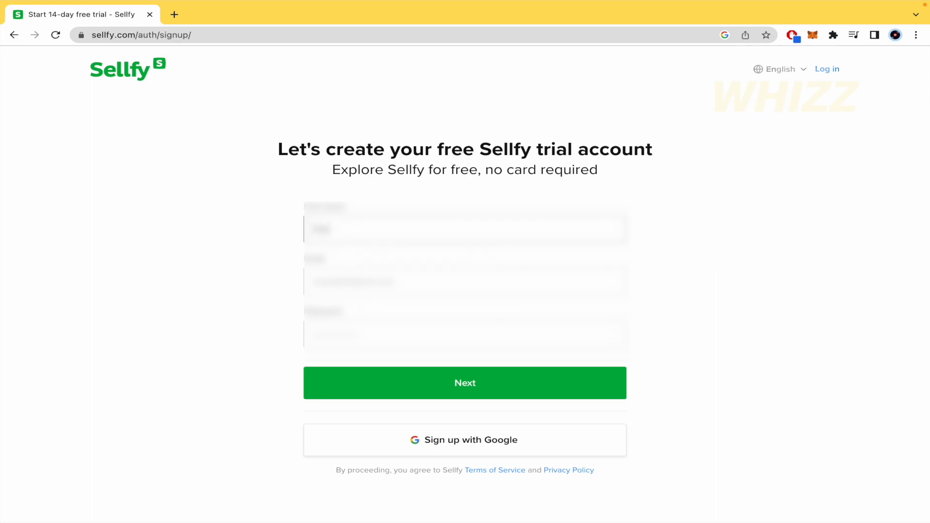
{"action": "left_click", "coordinate": [464, 281]}
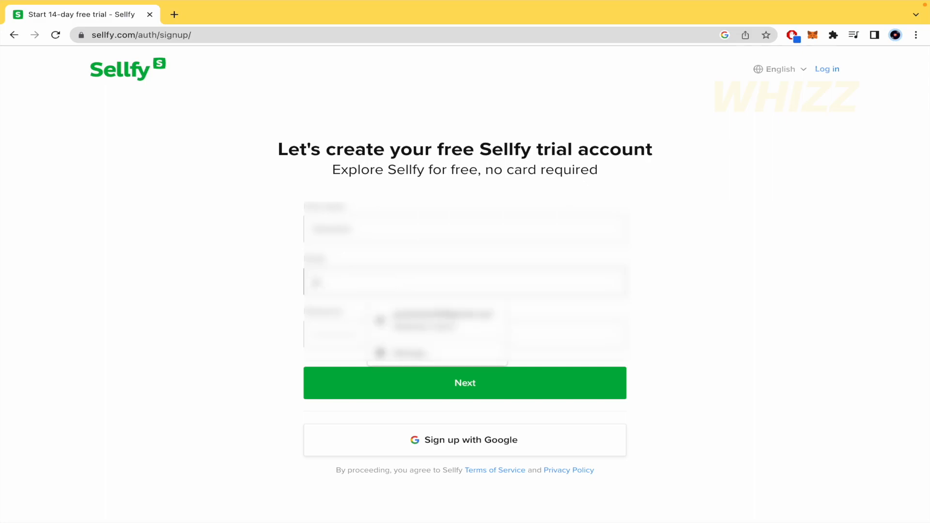
{"action": "left_click", "coordinate": [465, 282]}
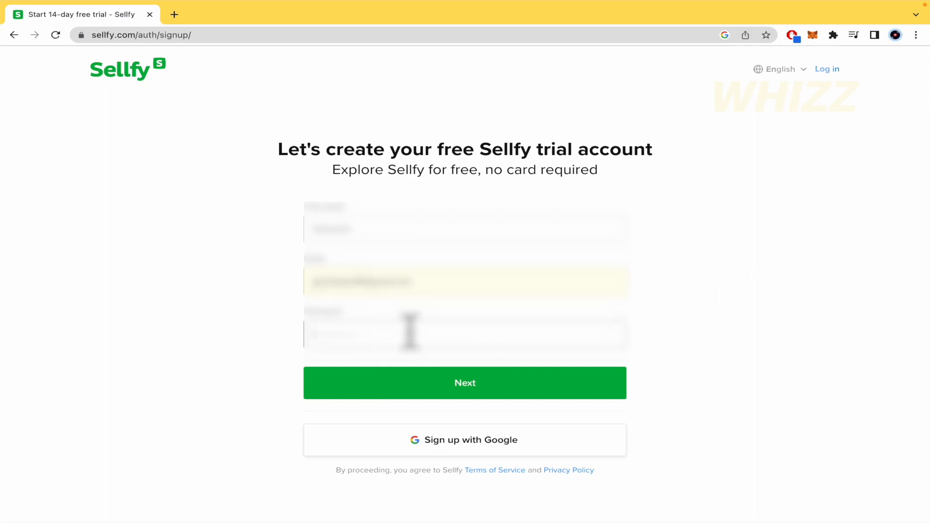
{"action": "type", "text": "password"}
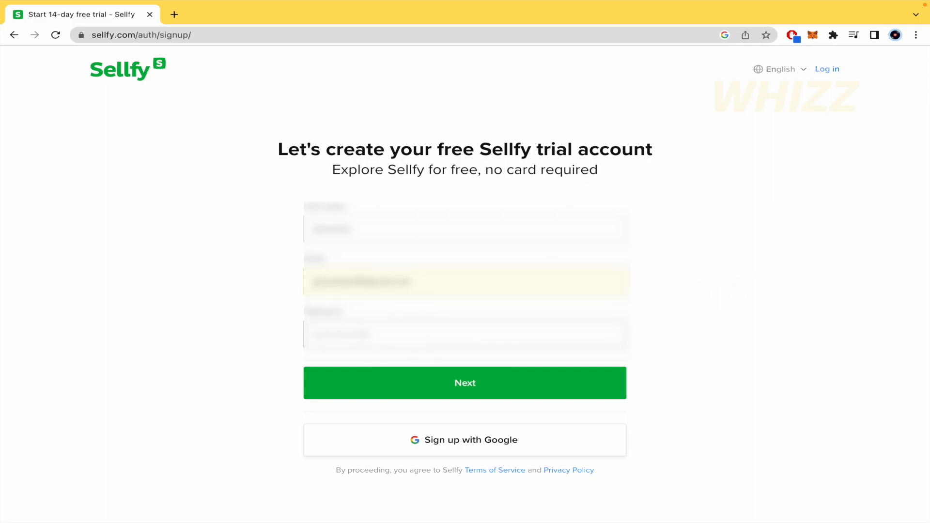
{"action": "left_click", "coordinate": [464, 383]}
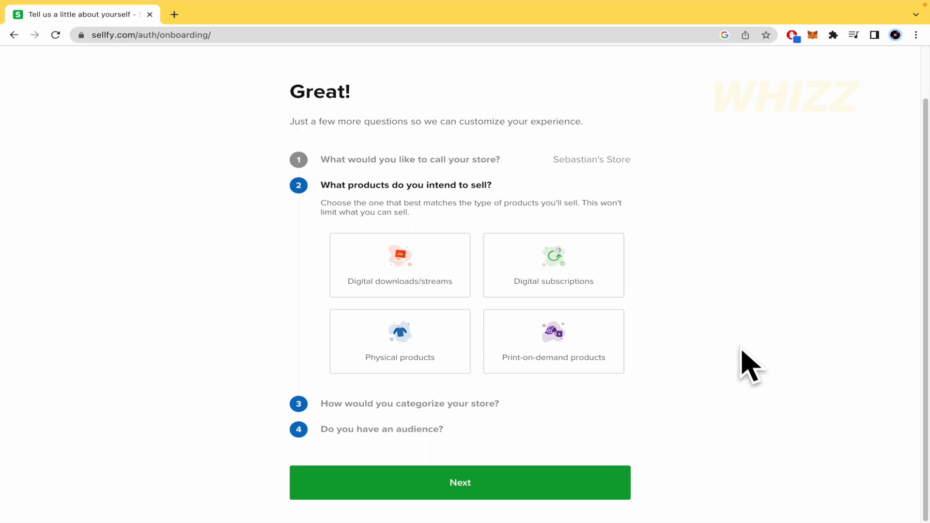
{"action": "mouse_move", "coordinate": [466, 329]}
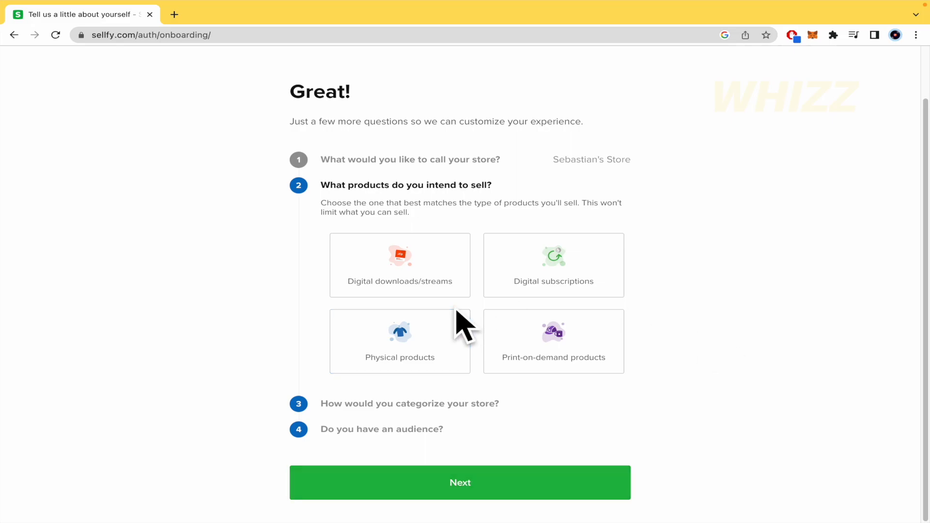
Answer onboarding with Digital downloads/streams, Education category and an audience under 10,000, then submit
{"action": "left_click", "coordinate": [400, 341]}
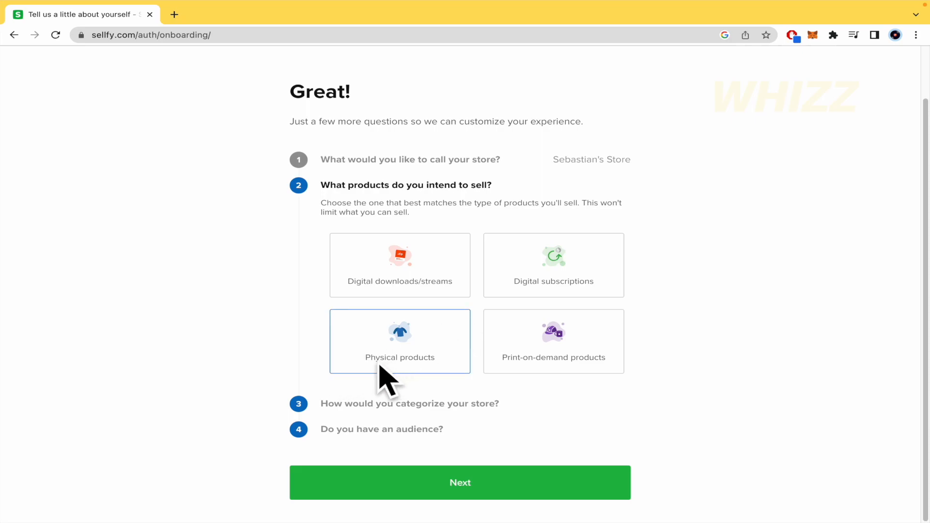
{"action": "left_click", "coordinate": [553, 341]}
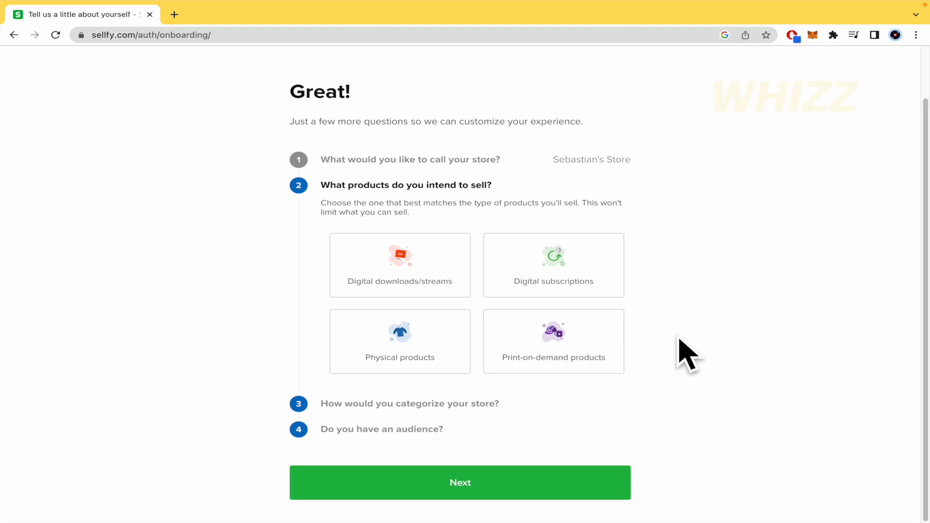
{"action": "left_click", "coordinate": [400, 341]}
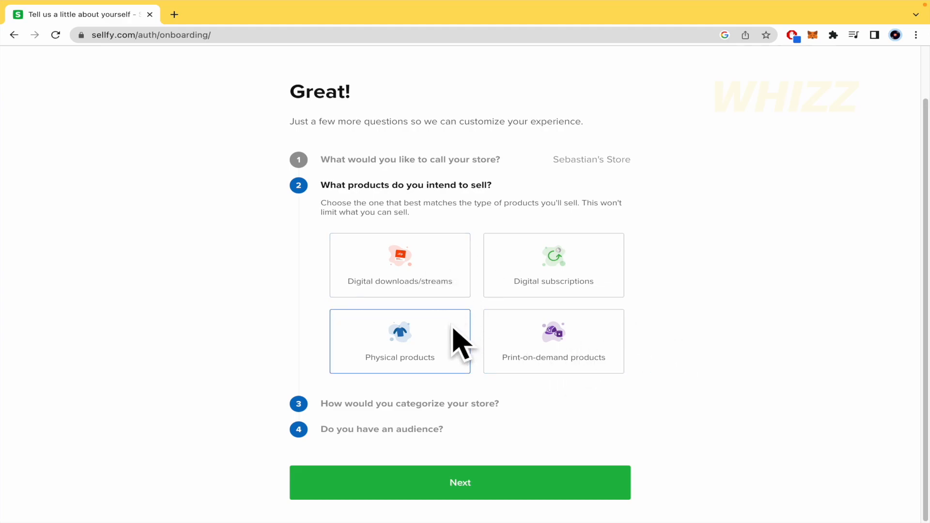
{"action": "left_click", "coordinate": [400, 265]}
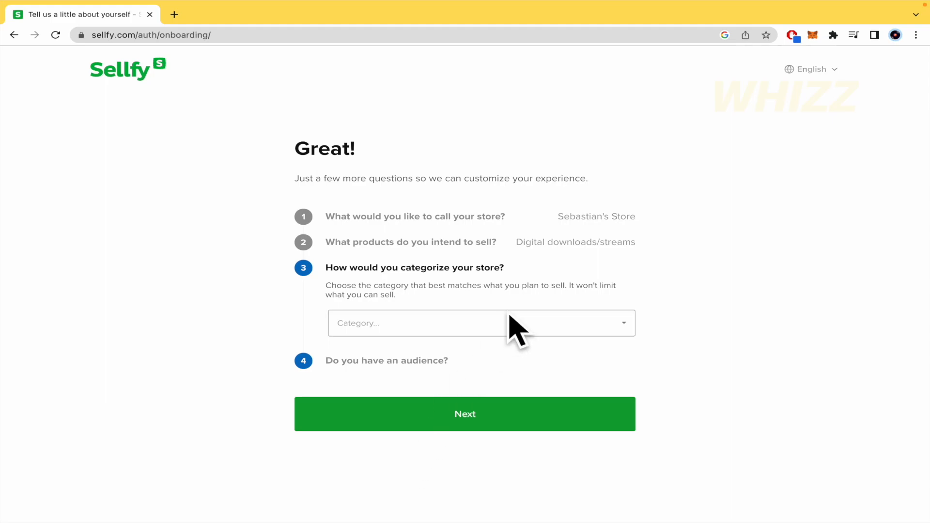
{"action": "left_click", "coordinate": [481, 323]}
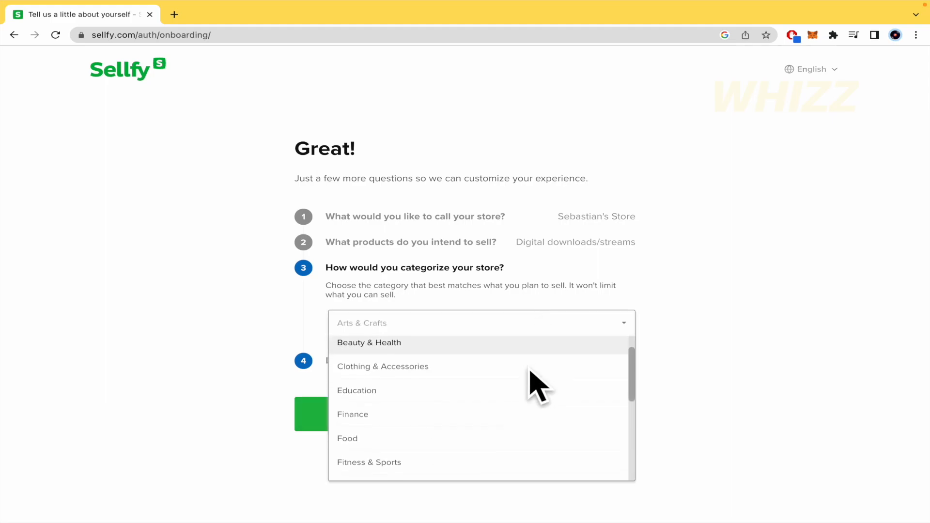
{"action": "left_click", "coordinate": [356, 390]}
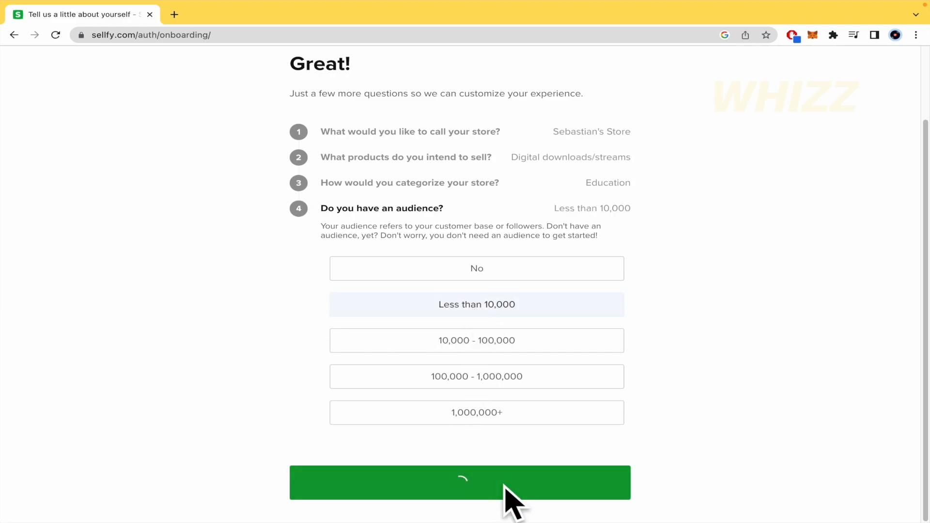
{"action": "left_click", "coordinate": [459, 482]}
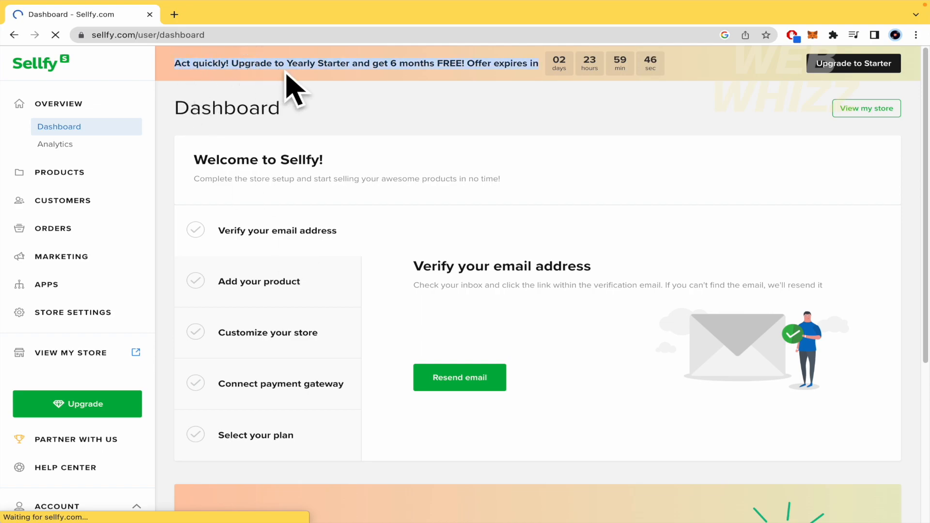
{"action": "mouse_move", "coordinate": [392, 89]}
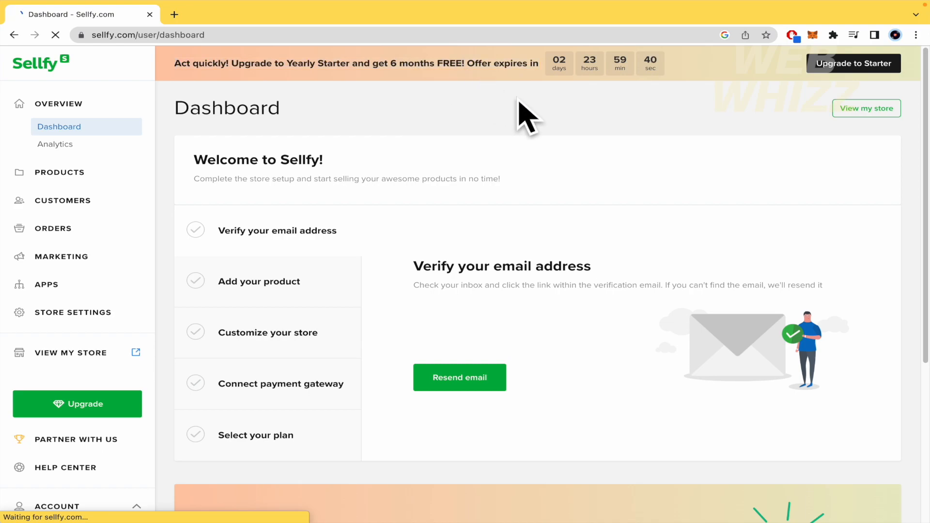
{"action": "mouse_move", "coordinate": [464, 228]}
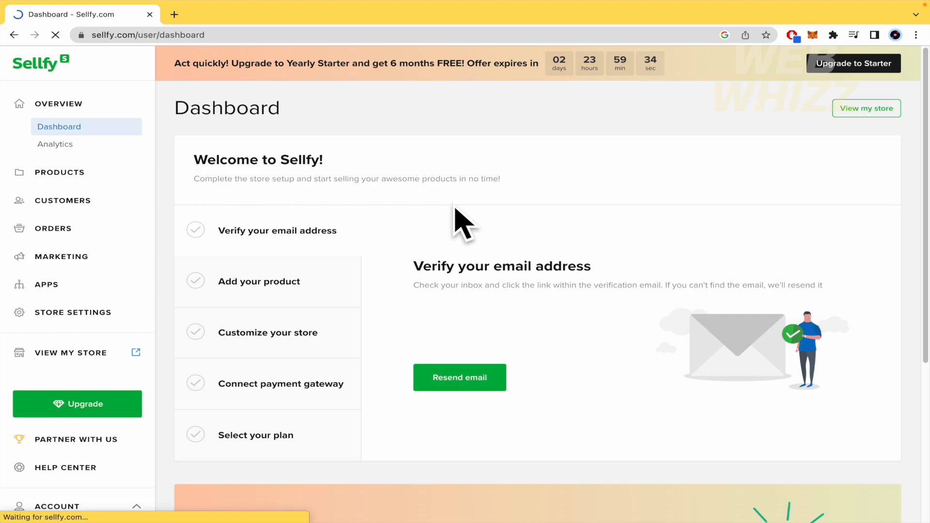
From the dashboard's Add your product setup step, begin adding a new product
{"action": "scroll", "scroll_direction": "down", "scroll_amount": 3}
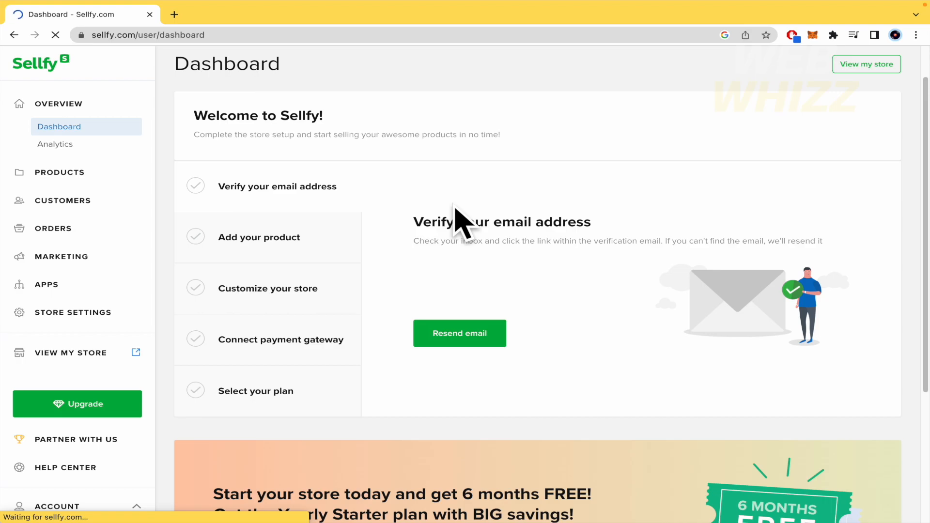
{"action": "mouse_move", "coordinate": [452, 232]}
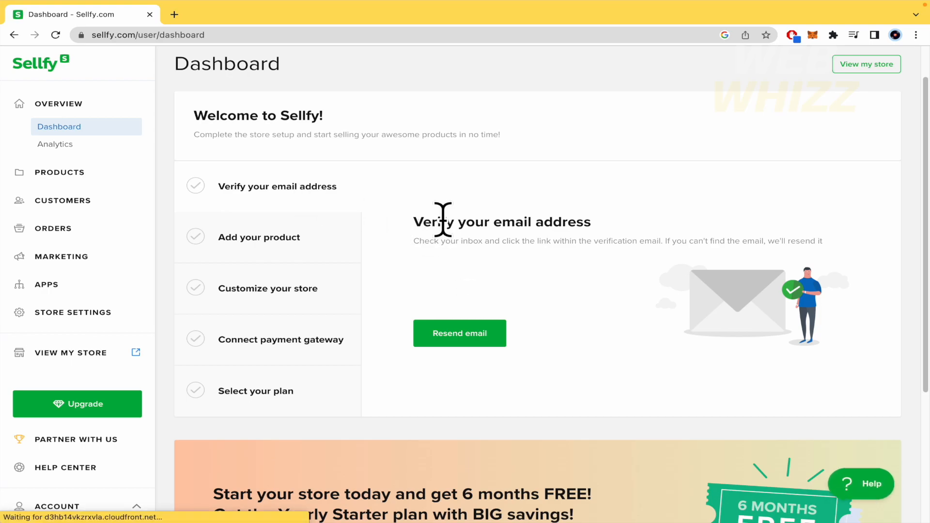
{"action": "left_click", "coordinate": [258, 237]}
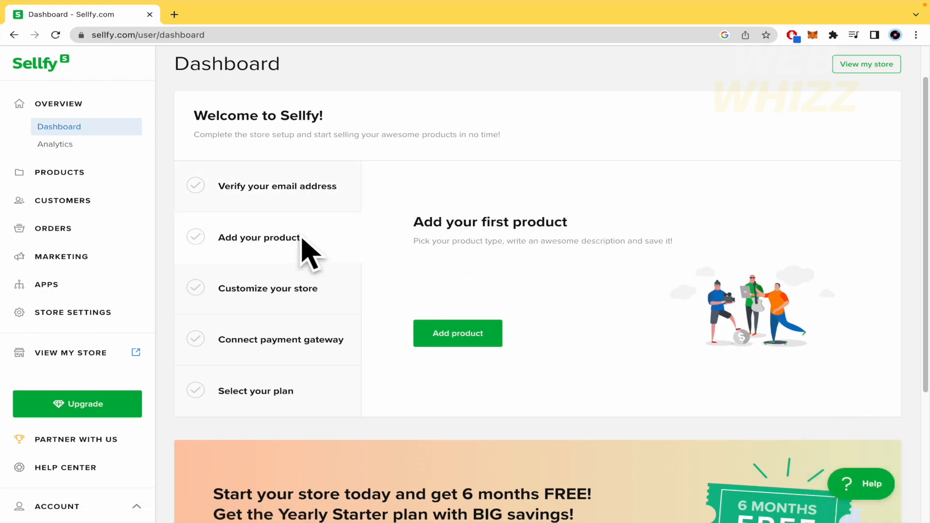
{"action": "left_click", "coordinate": [457, 332]}
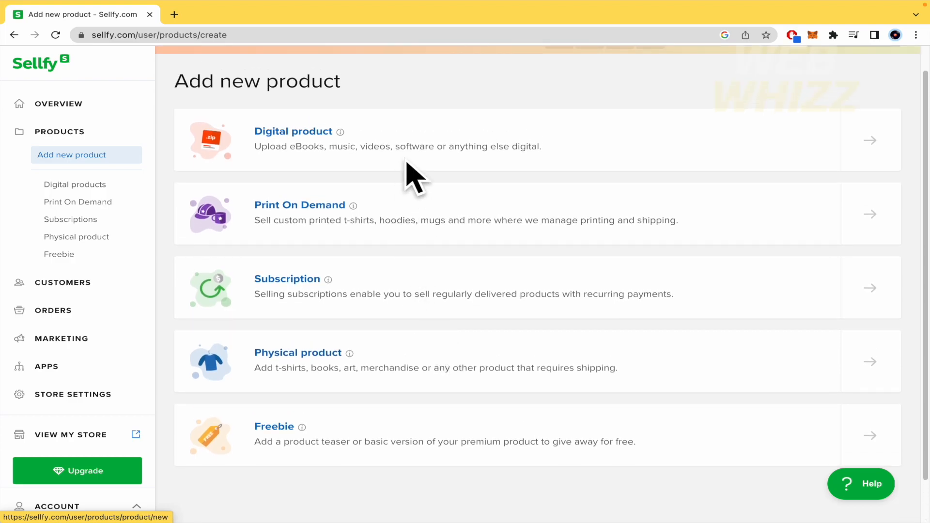
{"action": "mouse_move", "coordinate": [408, 153]}
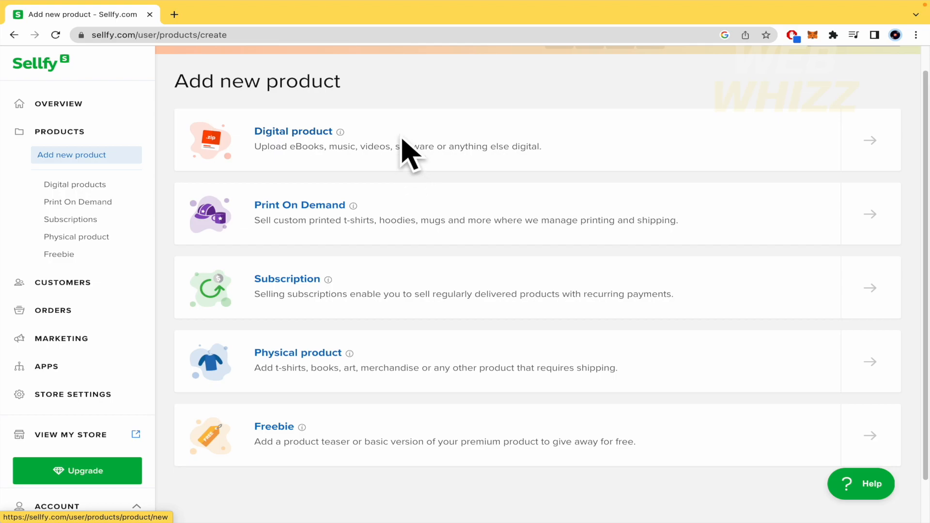
{"action": "mouse_move", "coordinate": [353, 388]}
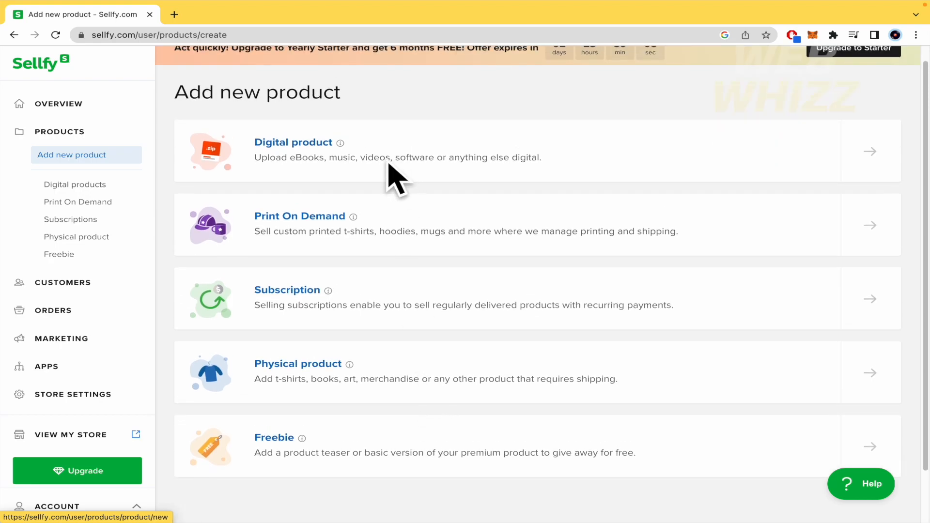
{"action": "mouse_move", "coordinate": [314, 173]}
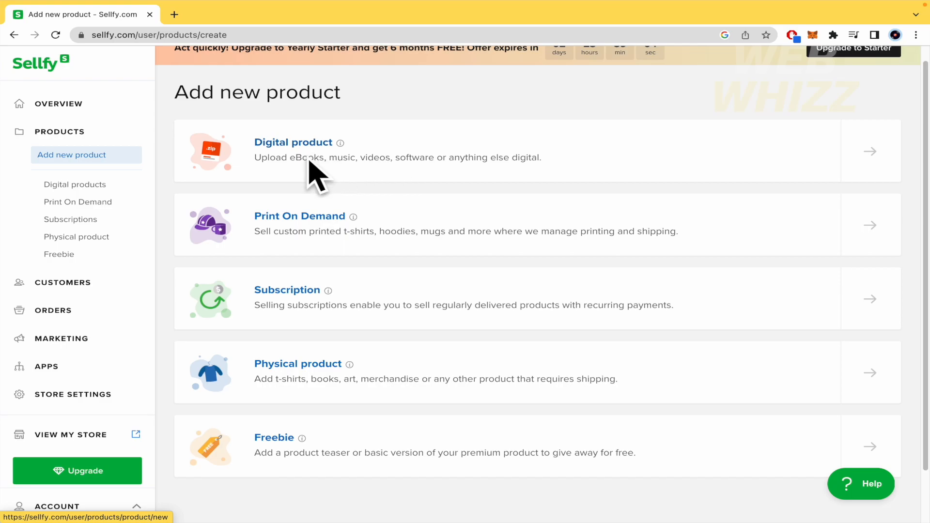
{"action": "mouse_move", "coordinate": [341, 349]}
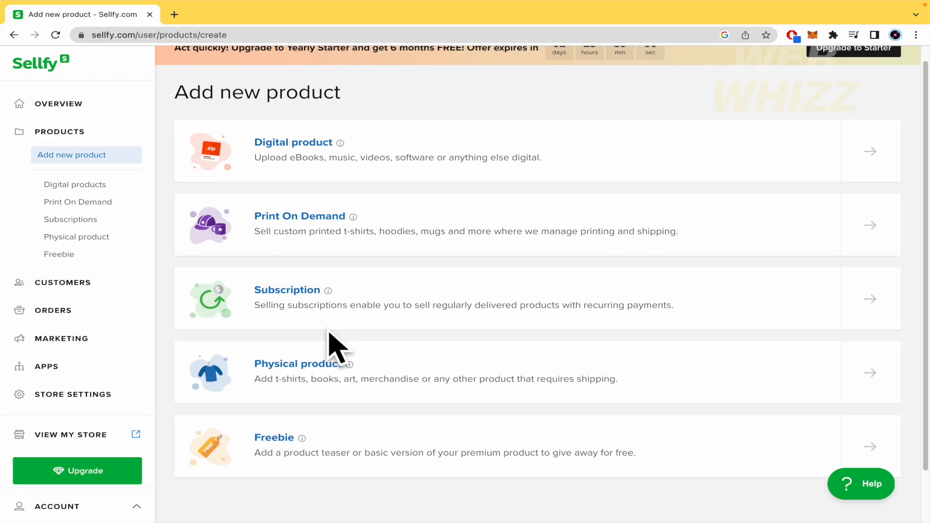
{"action": "mouse_move", "coordinate": [372, 349]}
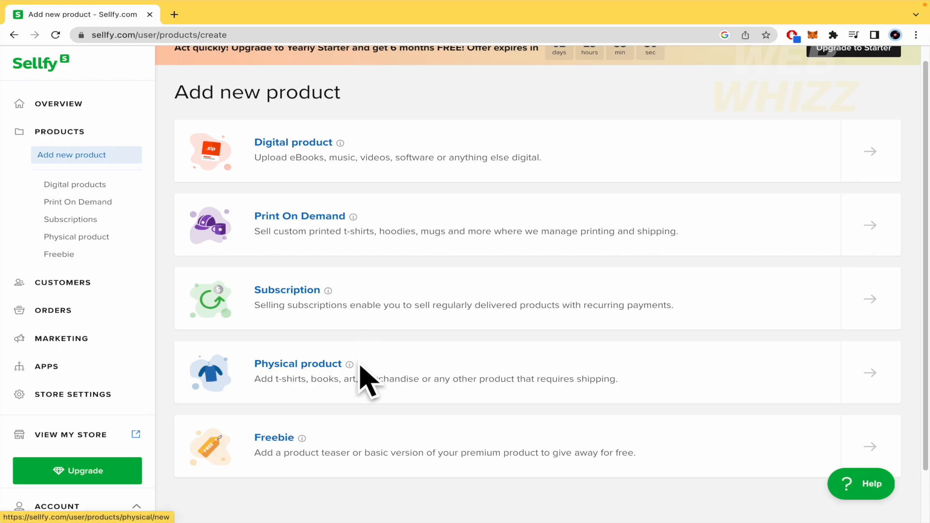
Review the product types and choose Digital product for the new listing
{"action": "scroll", "scroll_direction": "down", "scroll_amount": 3}
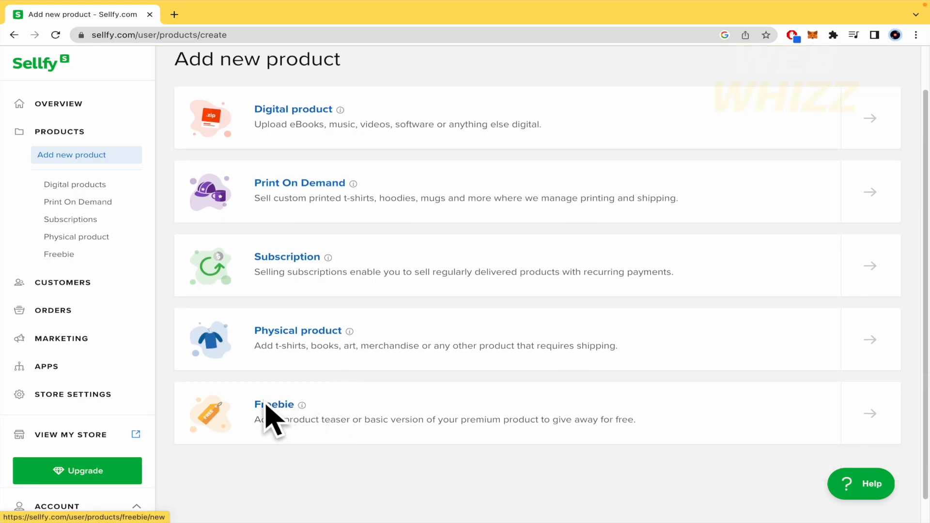
{"action": "scroll", "scroll_direction": "down", "scroll_amount": 3}
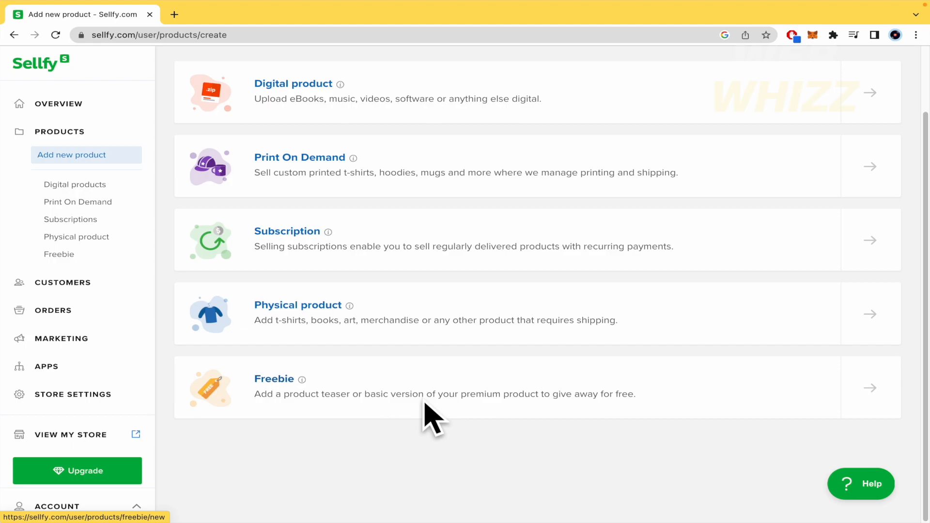
{"action": "mouse_move", "coordinate": [357, 414]}
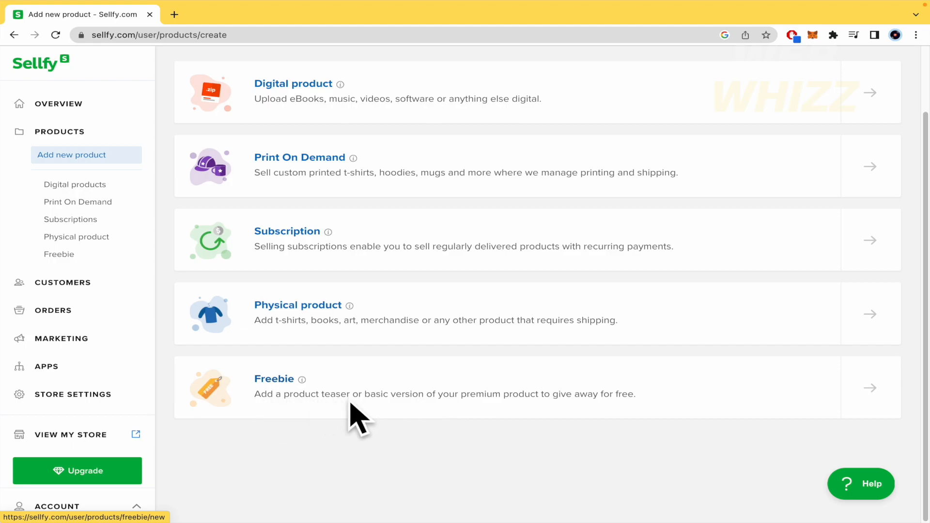
{"action": "mouse_move", "coordinate": [527, 415]}
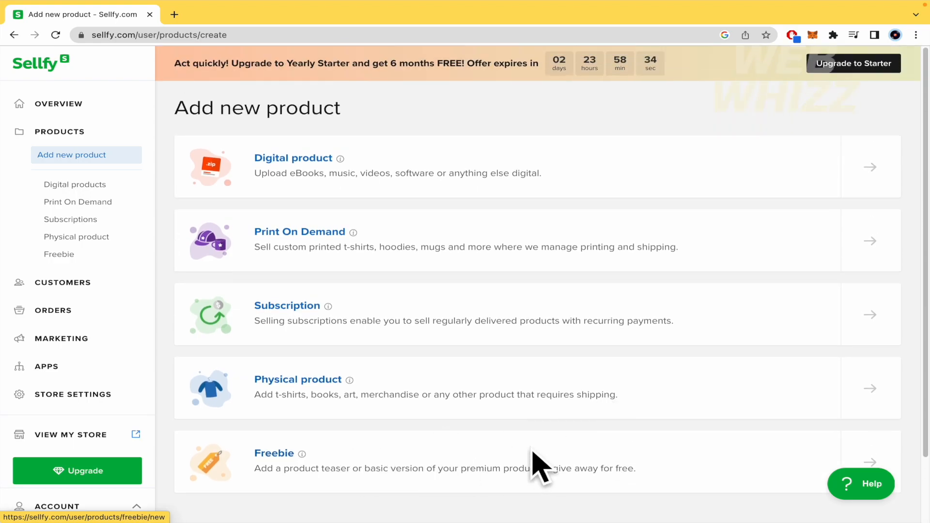
{"action": "mouse_move", "coordinate": [413, 448]}
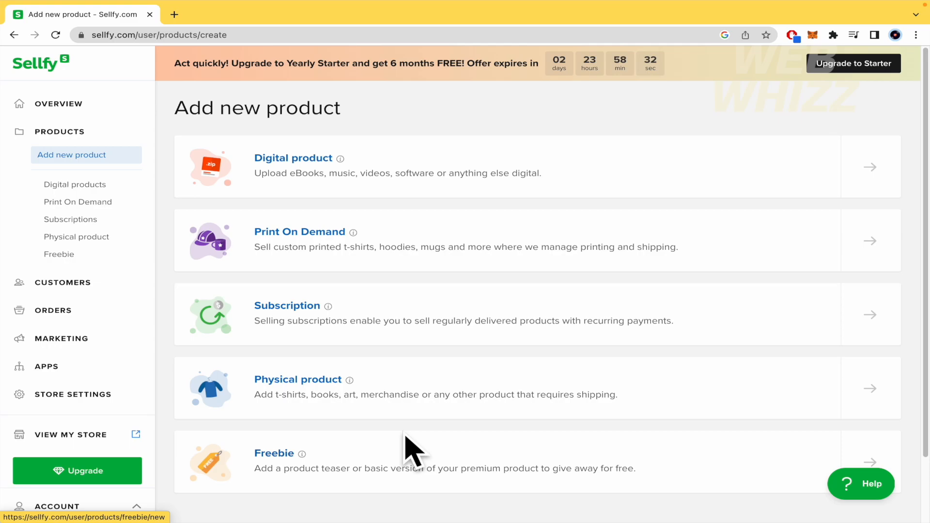
{"action": "mouse_move", "coordinate": [347, 196]}
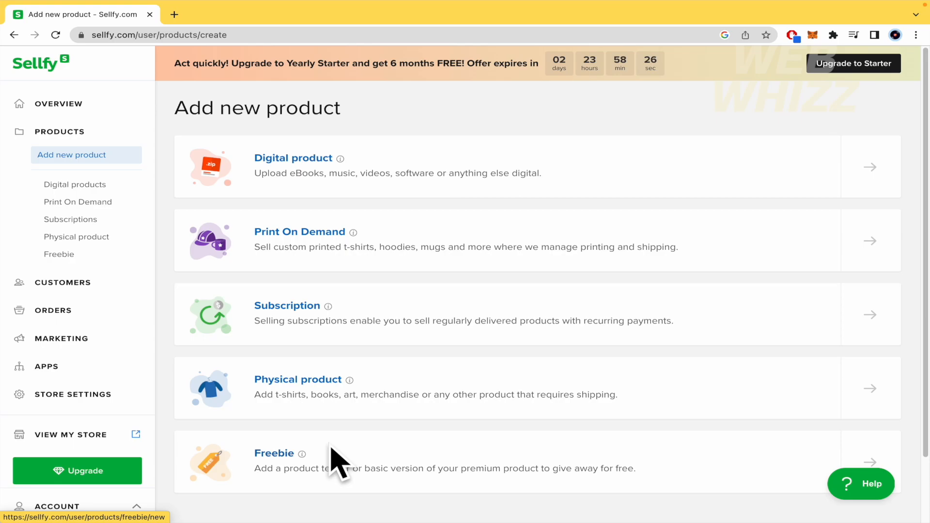
{"action": "mouse_move", "coordinate": [345, 480]}
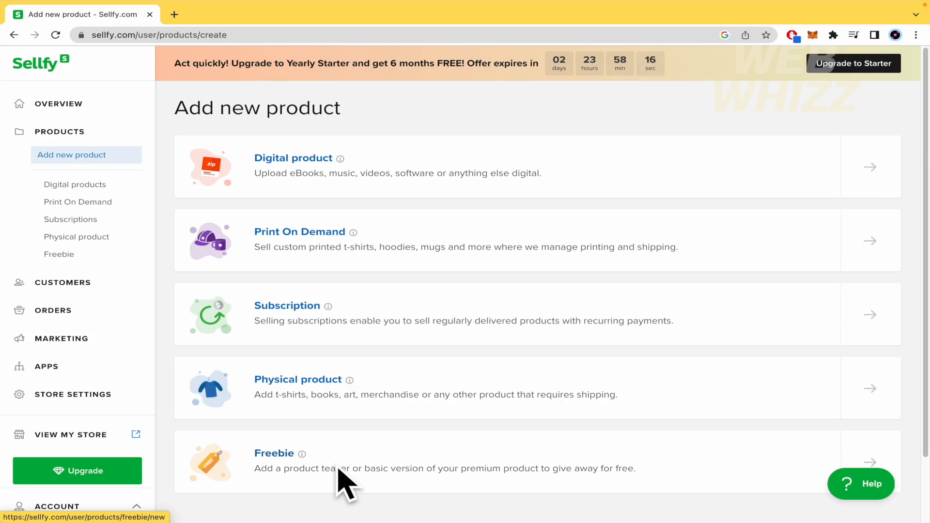
{"action": "mouse_move", "coordinate": [475, 165]}
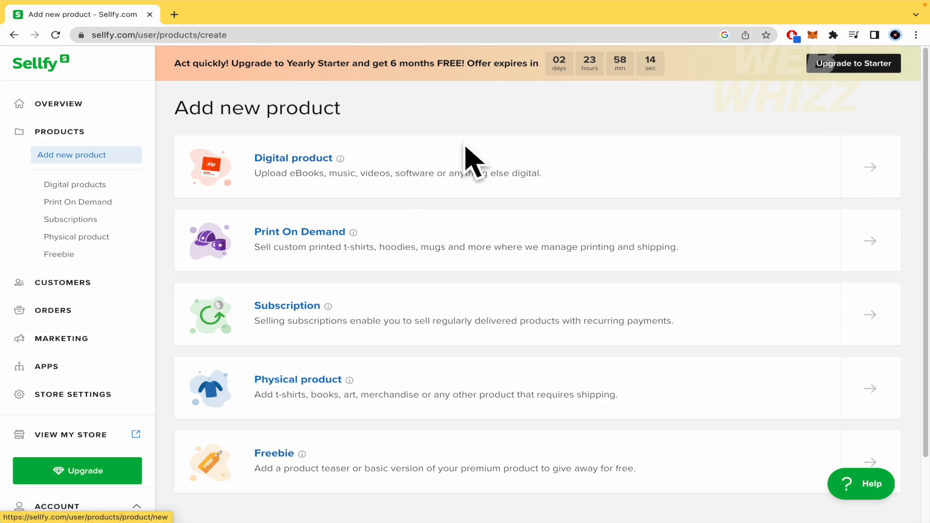
{"action": "left_click", "coordinate": [293, 158]}
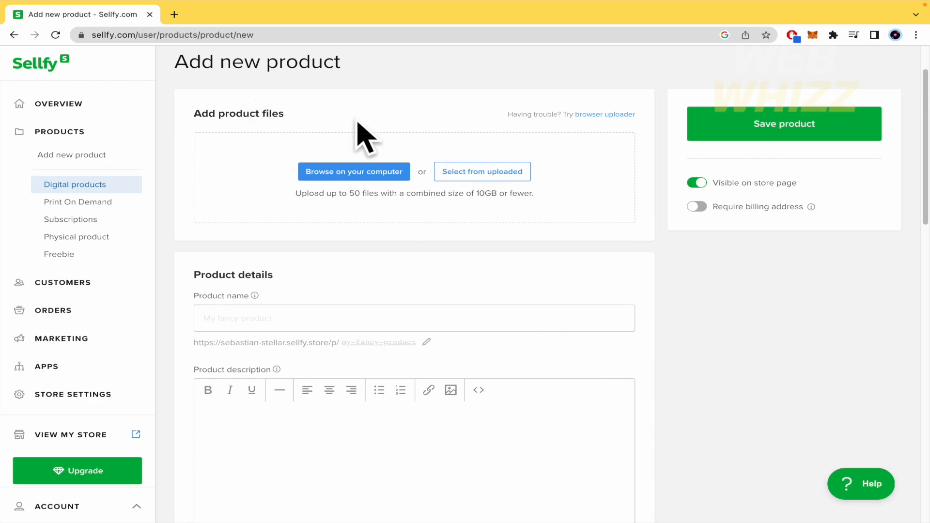
{"action": "mouse_move", "coordinate": [199, 128]}
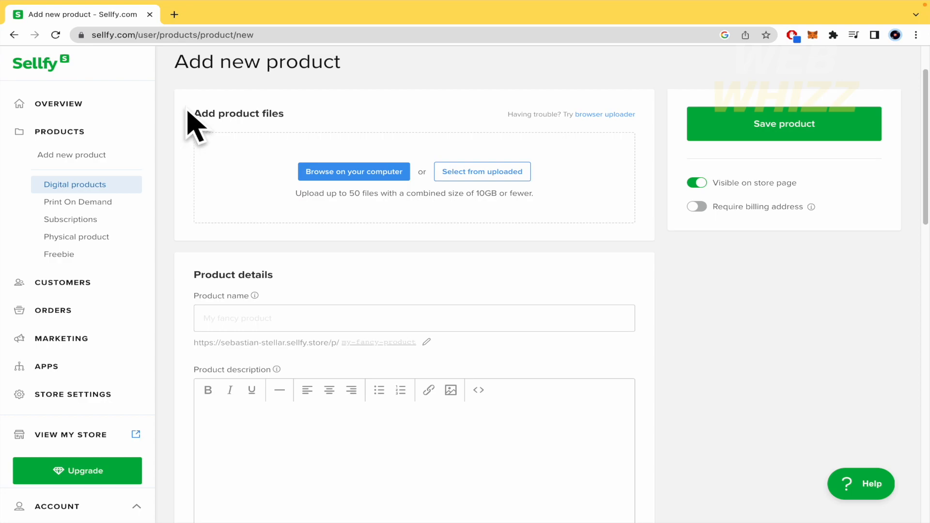
{"action": "mouse_move", "coordinate": [587, 190]}
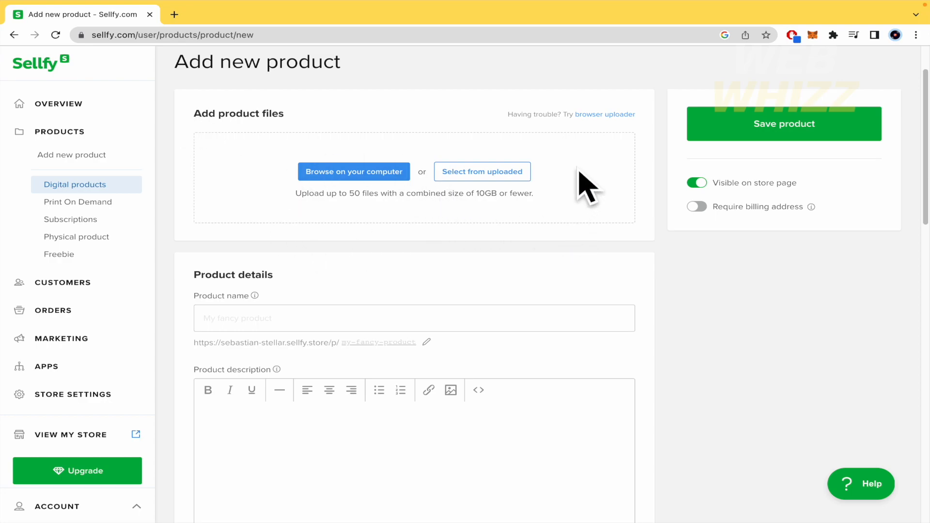
{"action": "mouse_move", "coordinate": [622, 199]}
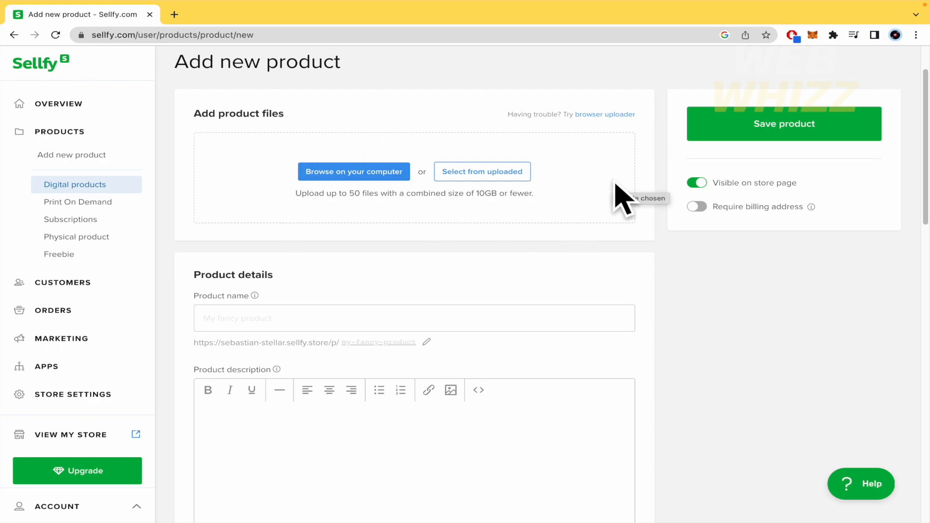
Name the digital product TEST with the description TEST TEST
{"action": "scroll", "scroll_direction": "down", "scroll_amount": 3}
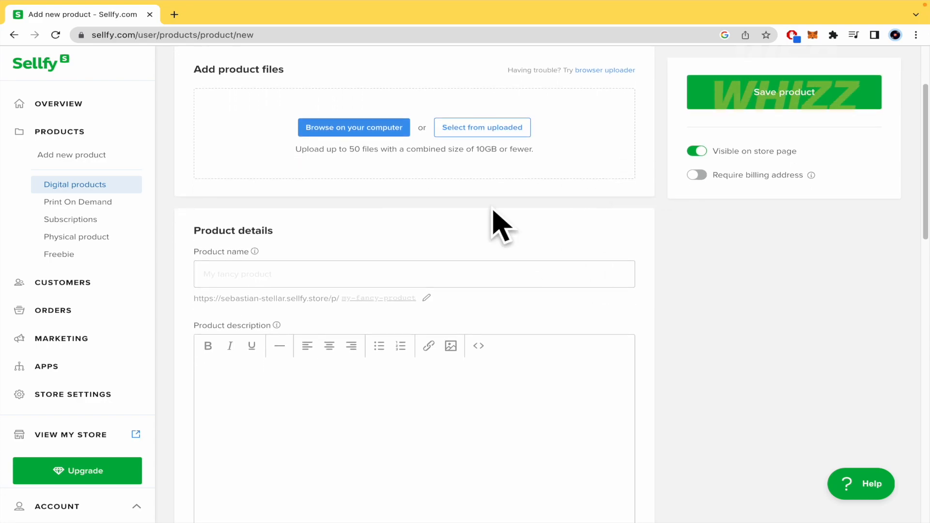
{"action": "mouse_move", "coordinate": [482, 126]}
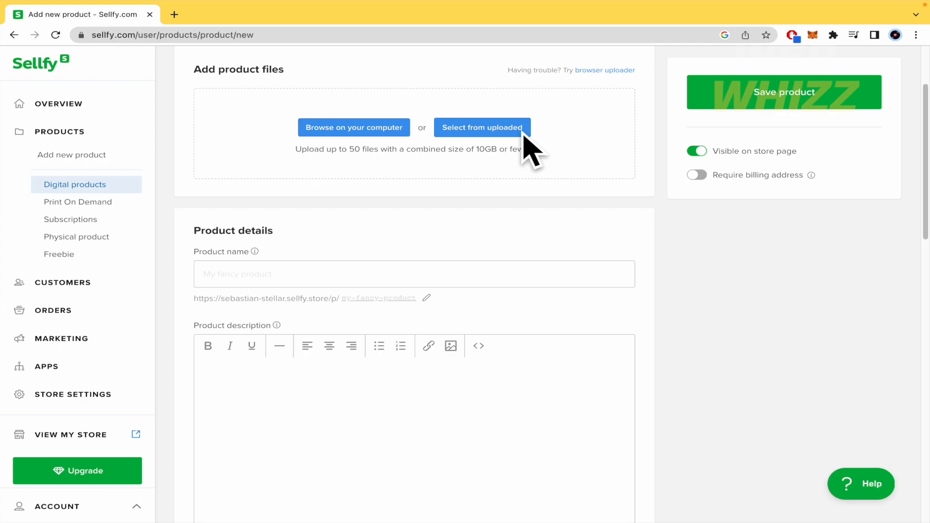
{"action": "left_click", "coordinate": [414, 153]}
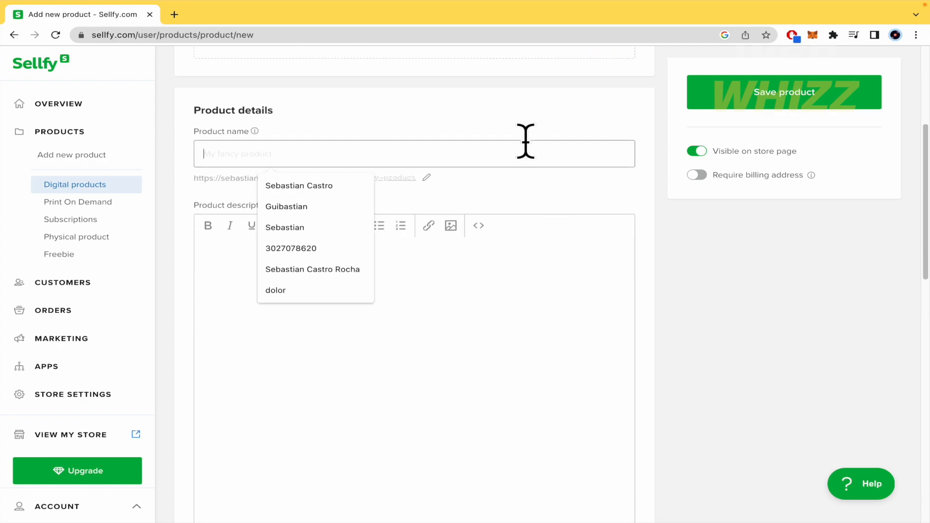
{"action": "type", "text": "TEST"}
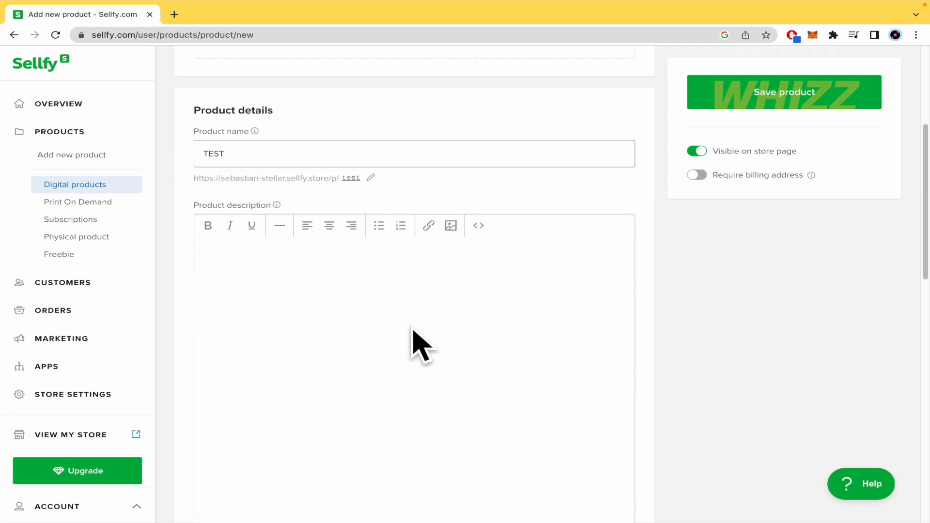
{"action": "type", "text": "TEST TEST"}
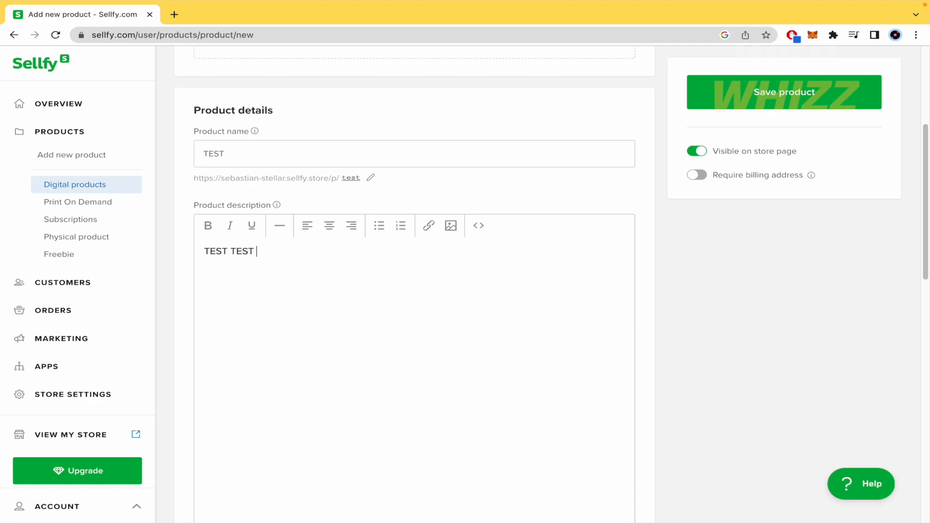
{"action": "scroll", "scroll_direction": "down", "scroll_amount": 3}
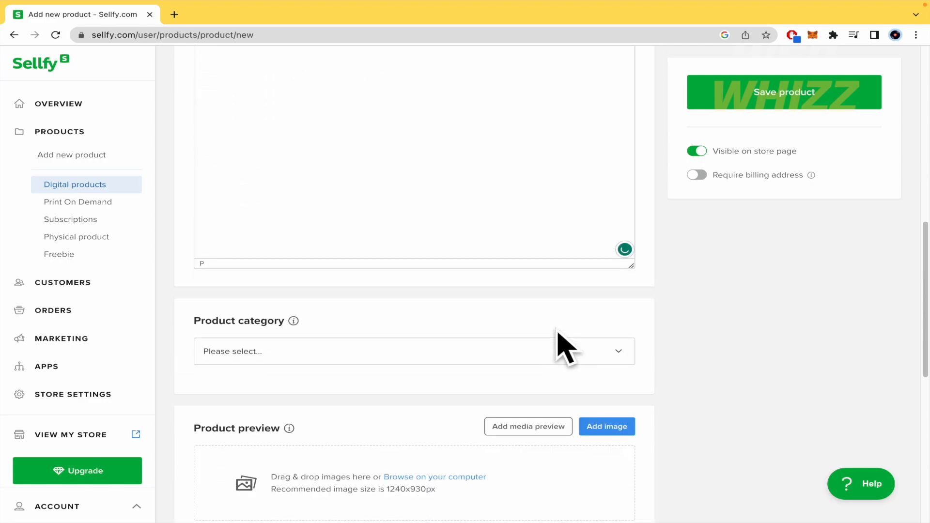
{"action": "scroll", "scroll_direction": "down", "scroll_amount": 3}
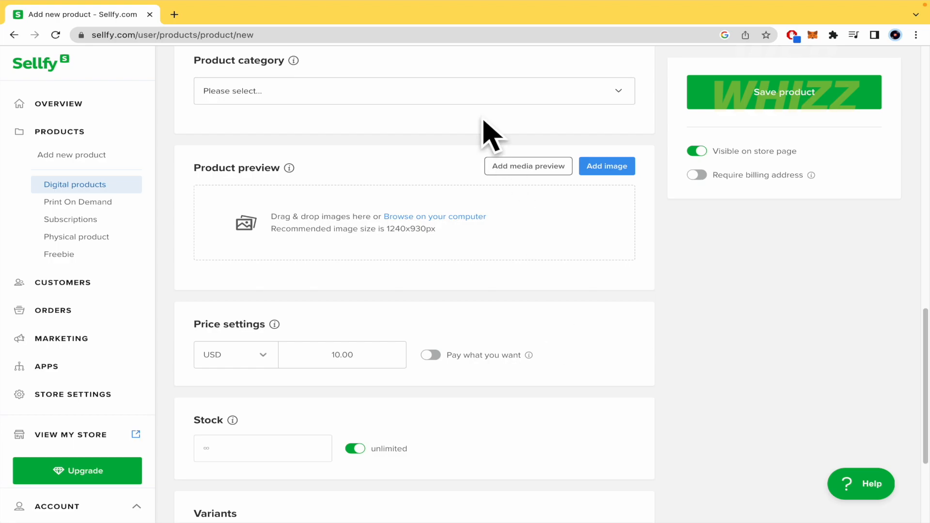
Start a new hidden product category, then dismiss it without saving so no category is assigned
{"action": "left_click", "coordinate": [414, 91]}
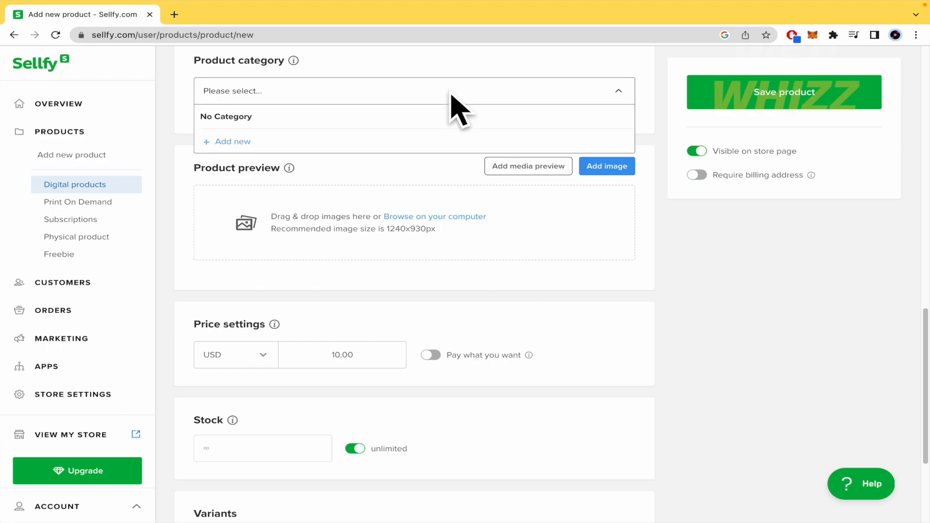
{"action": "mouse_move", "coordinate": [289, 125]}
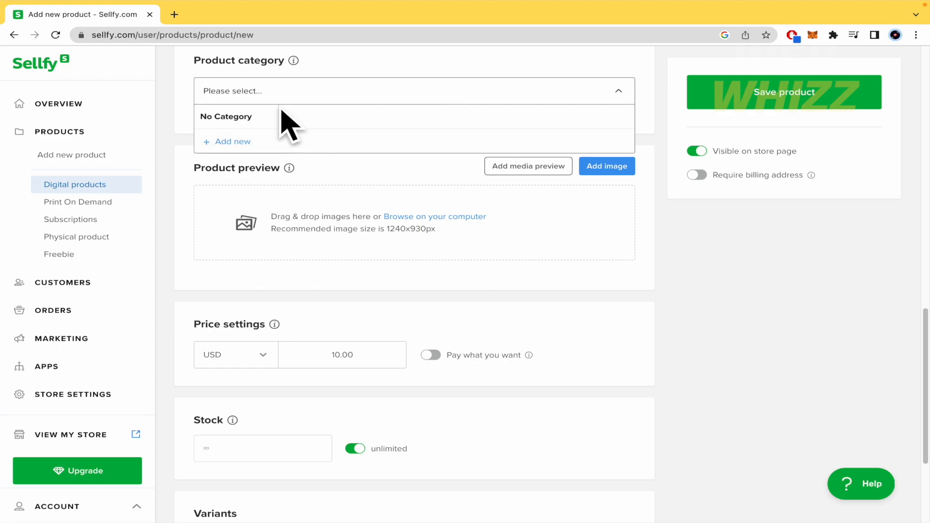
{"action": "left_click", "coordinate": [231, 142]}
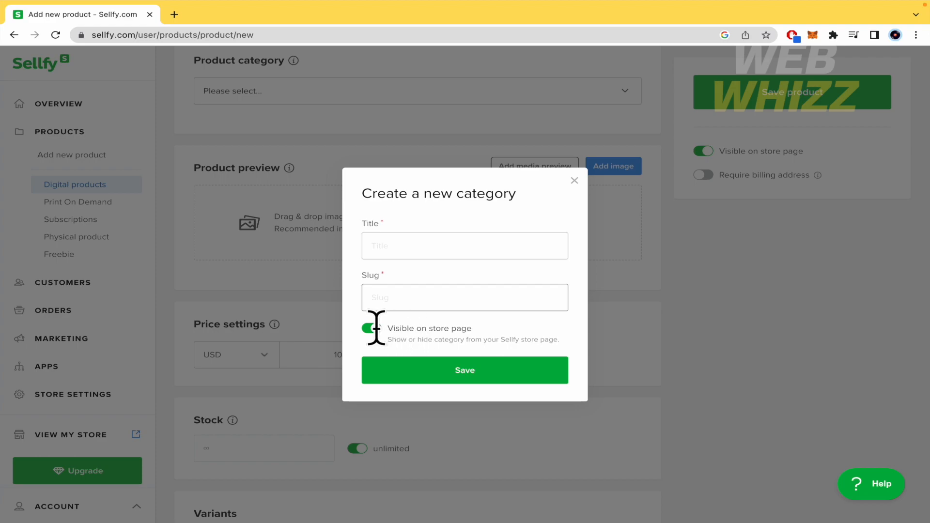
{"action": "left_click", "coordinate": [369, 328]}
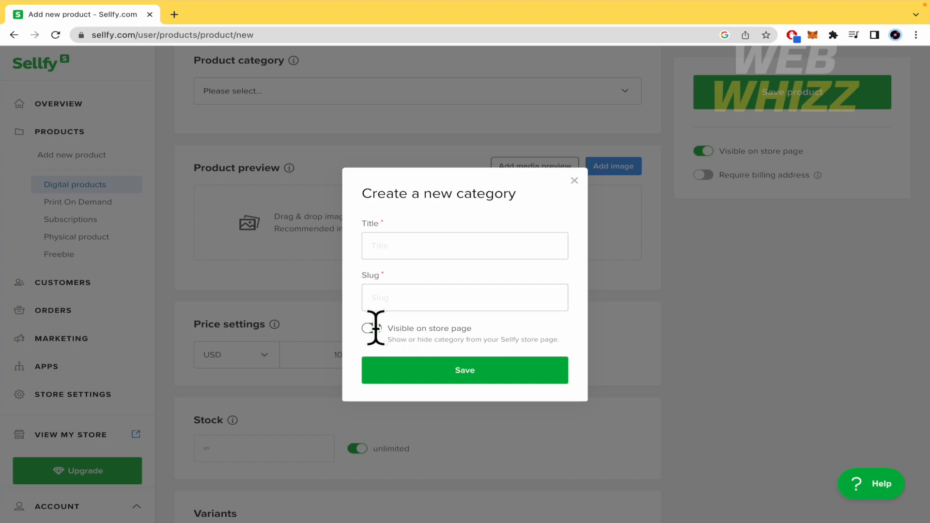
{"action": "left_click", "coordinate": [574, 180]}
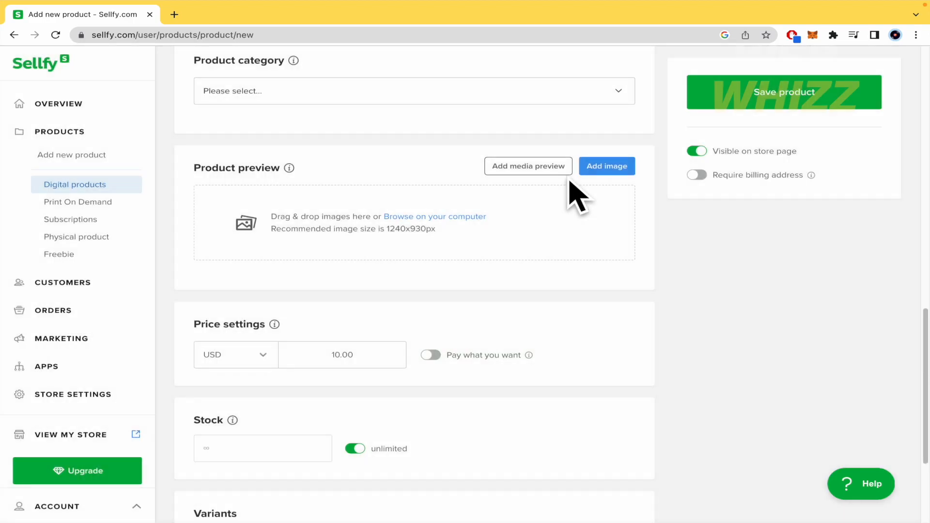
Price the product at 25.00 USD and turn on Pay what you want
{"action": "scroll", "scroll_direction": "down", "scroll_amount": 3}
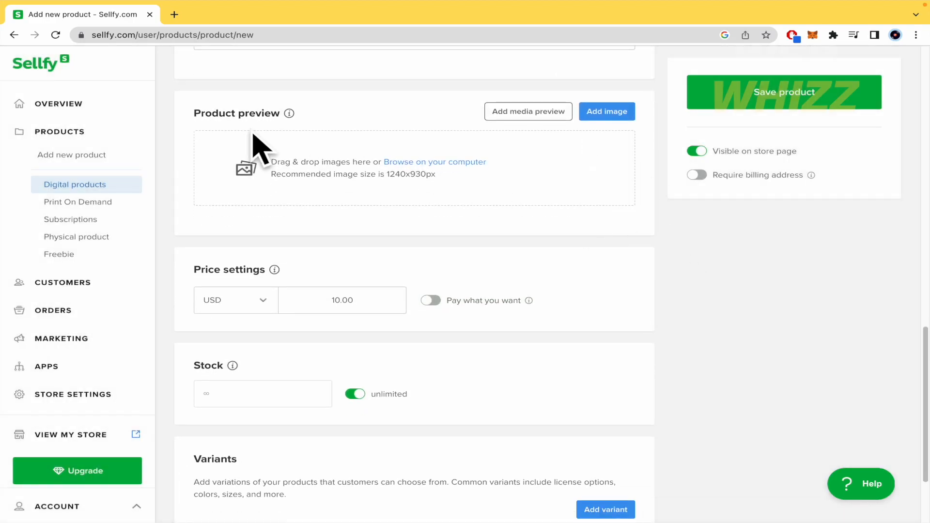
{"action": "mouse_move", "coordinate": [532, 195]}
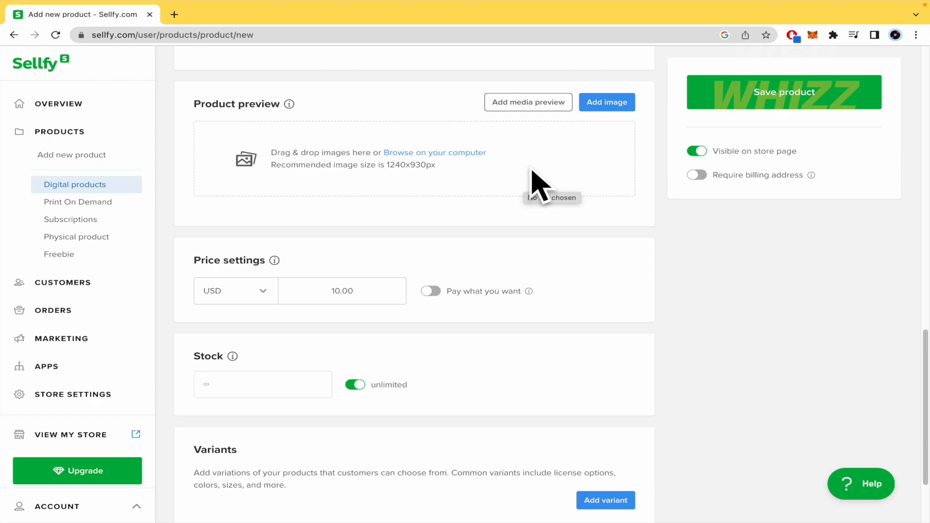
{"action": "scroll", "scroll_direction": "down", "scroll_amount": 3}
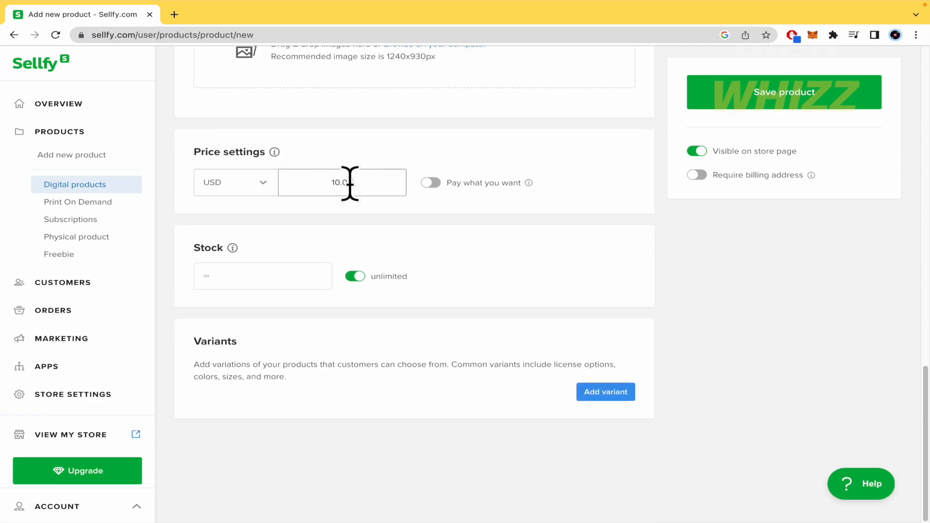
{"action": "type", "text": "1"}
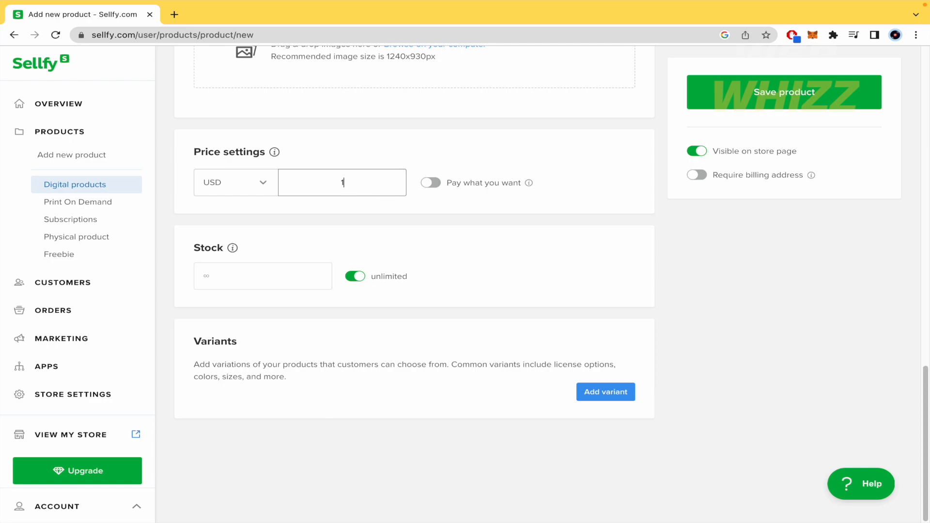
{"action": "type", "text": "25.00"}
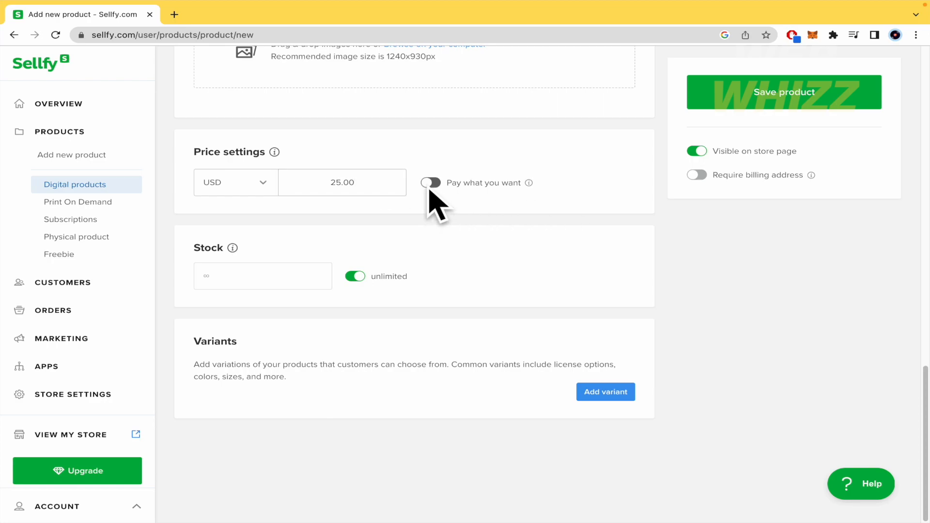
{"action": "left_click", "coordinate": [430, 183]}
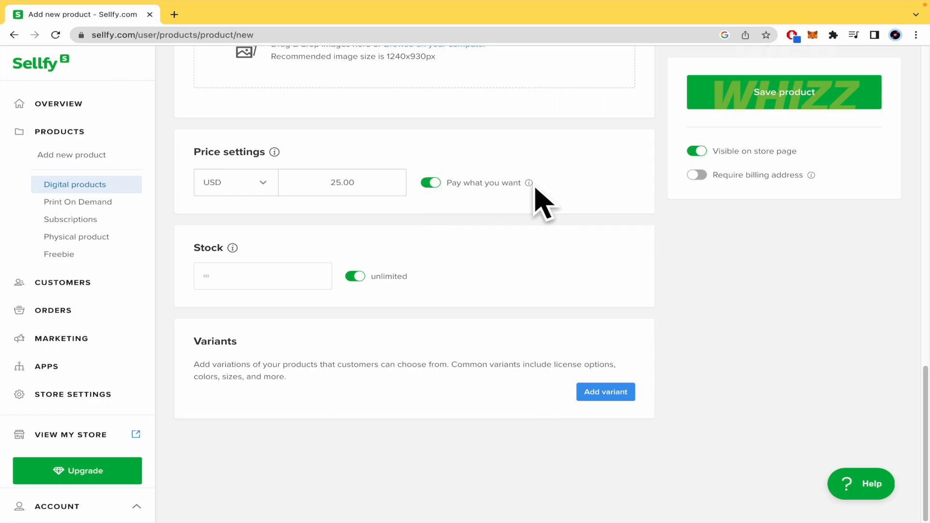
{"action": "mouse_move", "coordinate": [527, 183]}
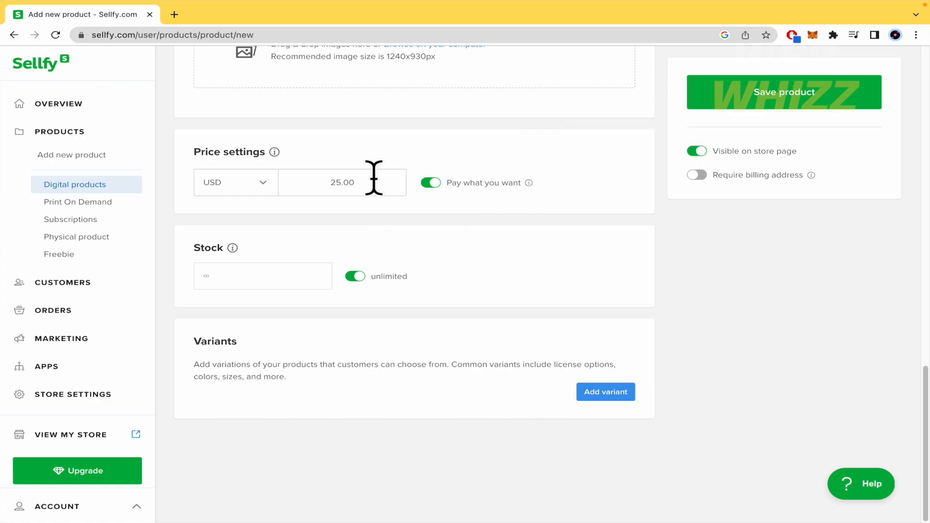
Clear the price field and re-enter the 25.00 USD price
{"action": "key", "text": "Backspace"}
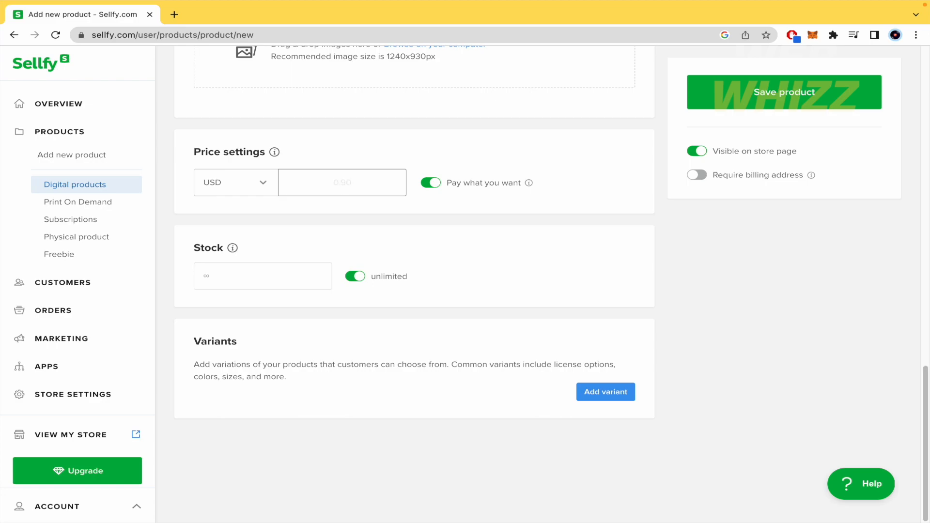
{"action": "type", "text": "0"}
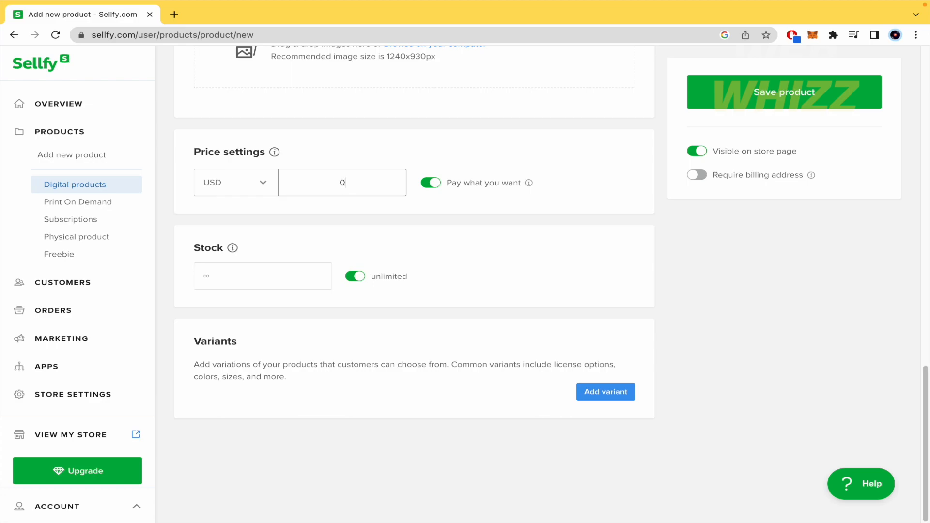
{"action": "type", "text": "1.00"}
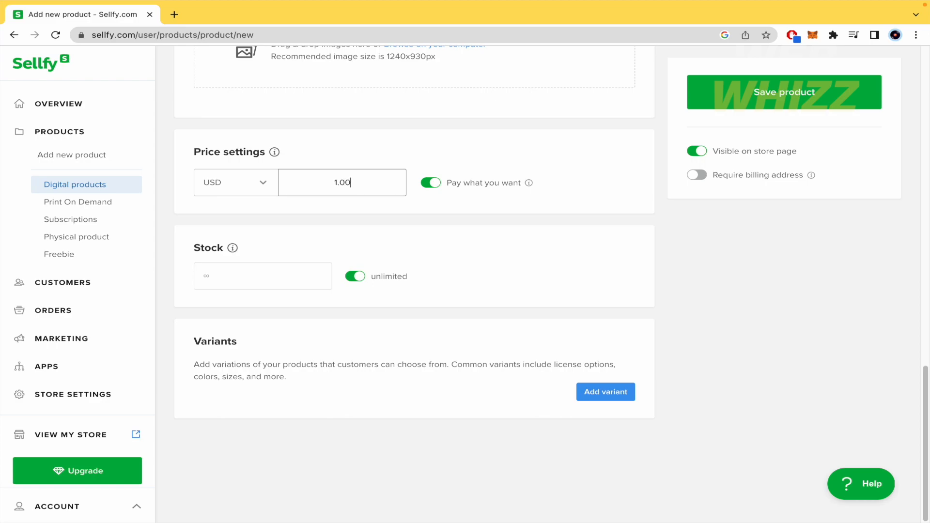
{"action": "mouse_move", "coordinate": [479, 220]}
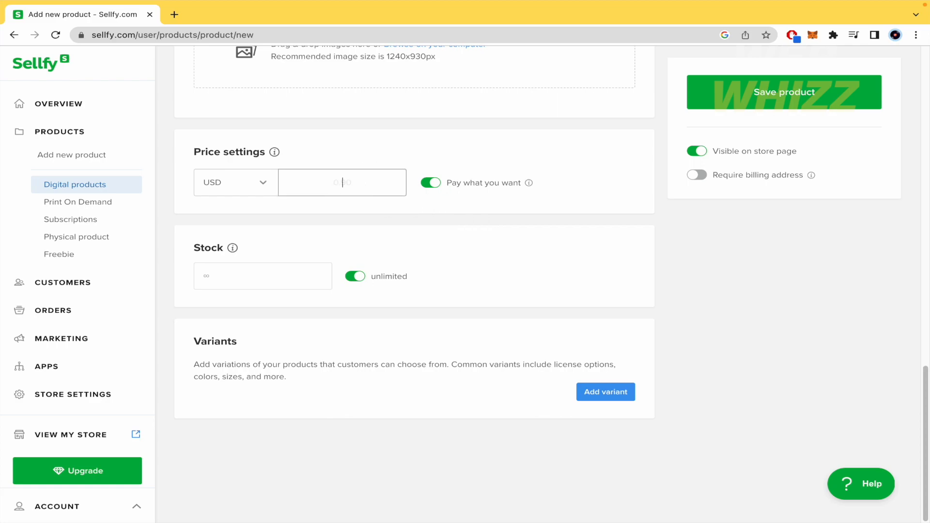
{"action": "type", "text": "25.00"}
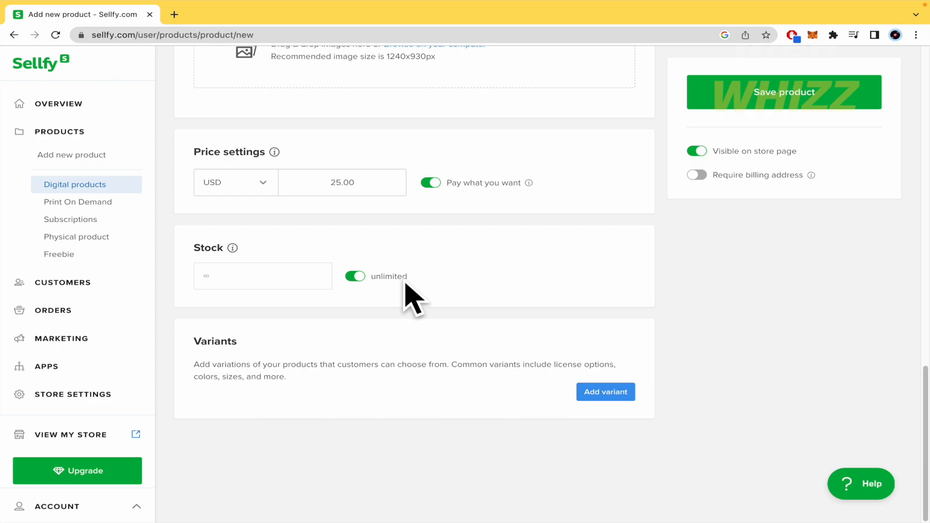
Limit stock to 50 units instead of unlimited
{"action": "left_click", "coordinate": [355, 276]}
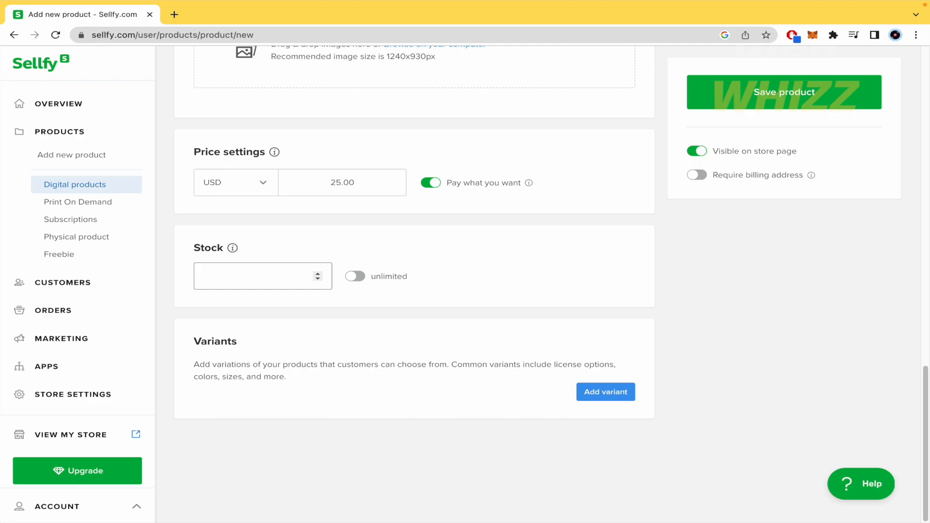
{"action": "type", "text": "50"}
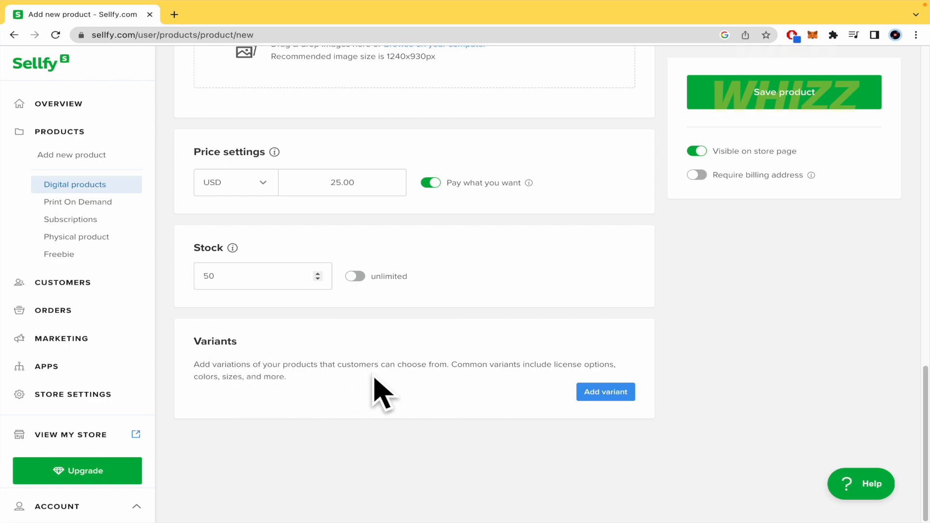
{"action": "mouse_move", "coordinate": [416, 392]}
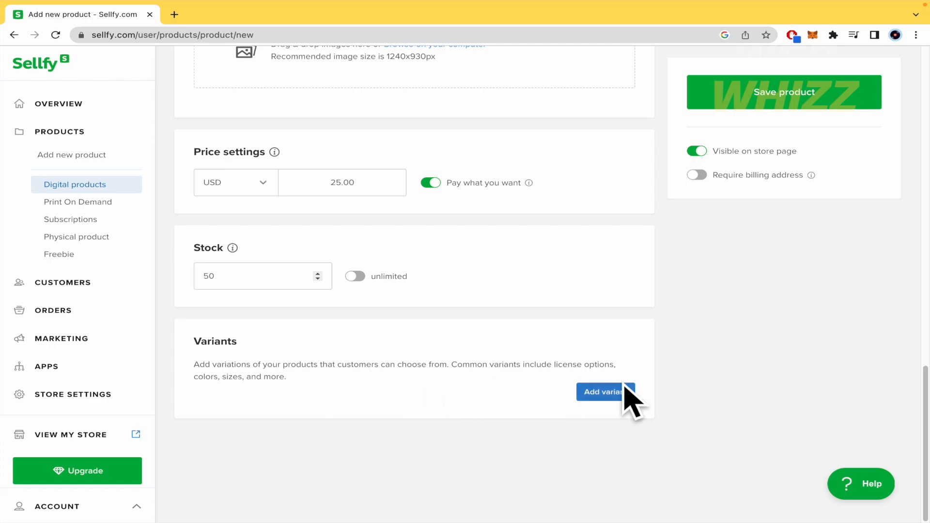
{"action": "mouse_move", "coordinate": [623, 362]}
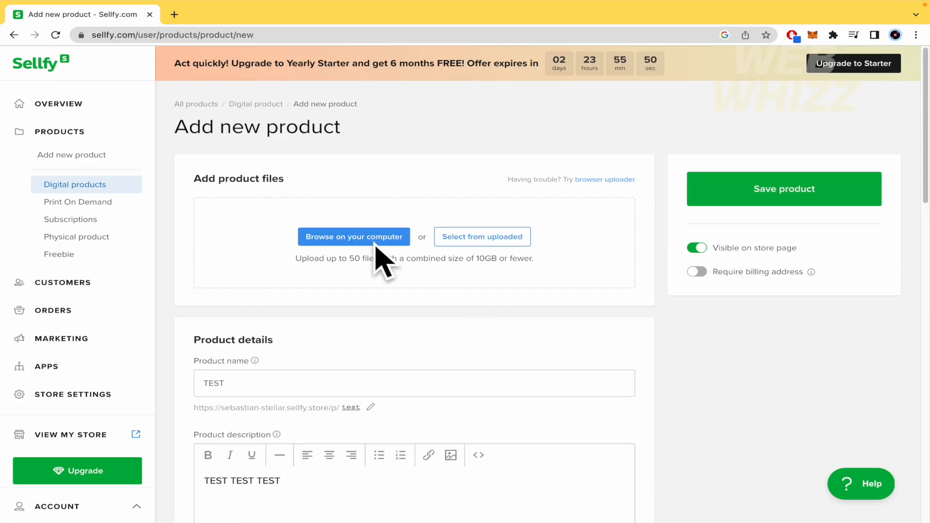
{"action": "scroll", "scroll_direction": "down", "scroll_amount": 3}
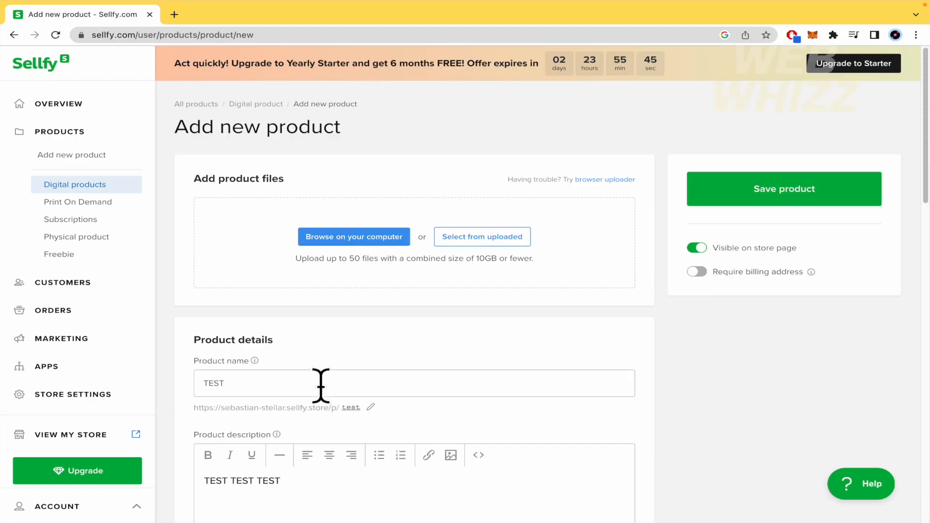
{"action": "left_click", "coordinate": [784, 189]}
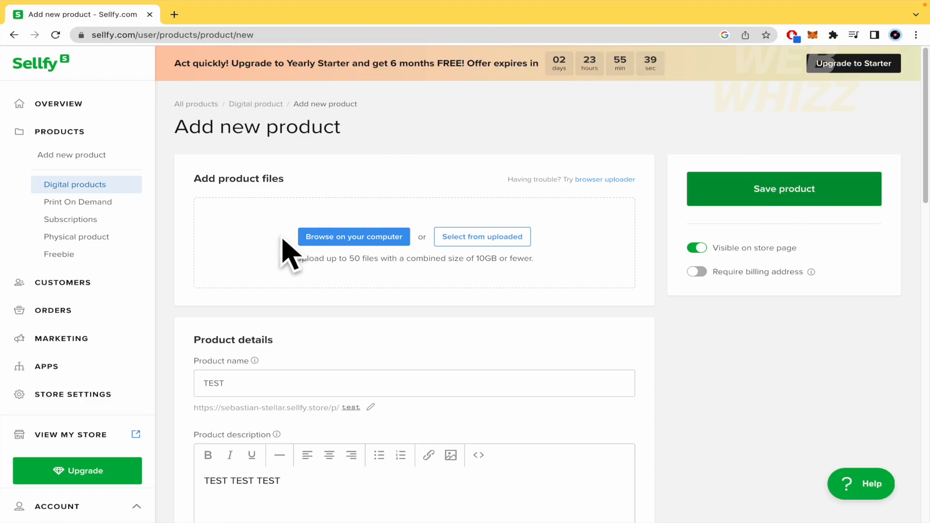
{"action": "scroll", "scroll_direction": "down", "scroll_amount": 3}
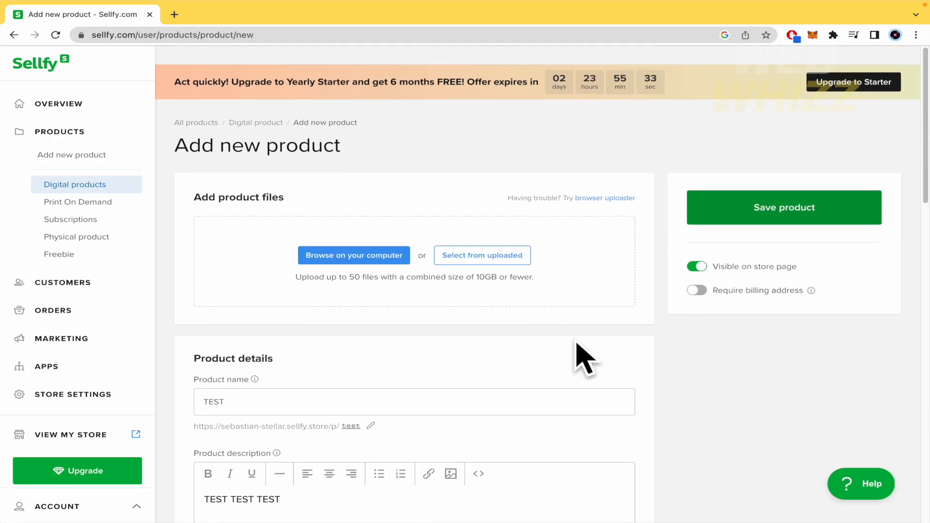
{"action": "scroll", "scroll_direction": "down", "scroll_amount": 3}
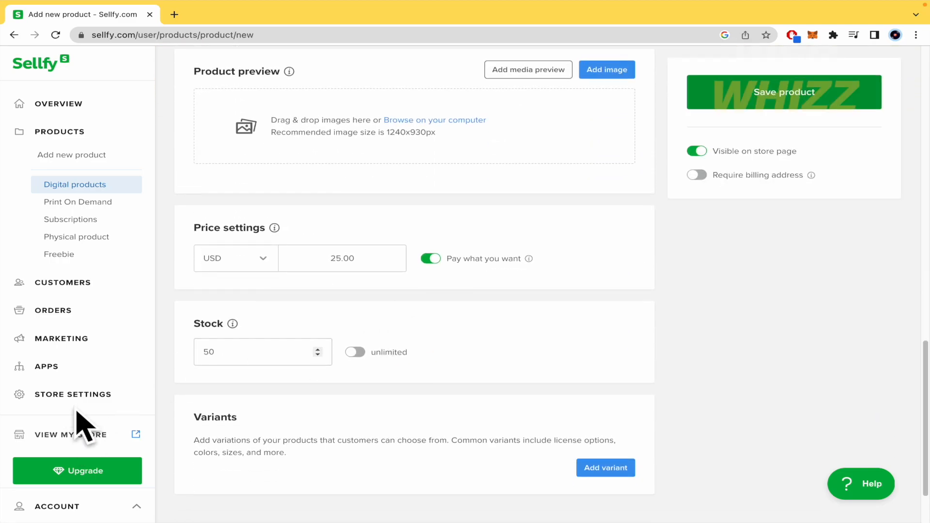
{"action": "left_click", "coordinate": [73, 394]}
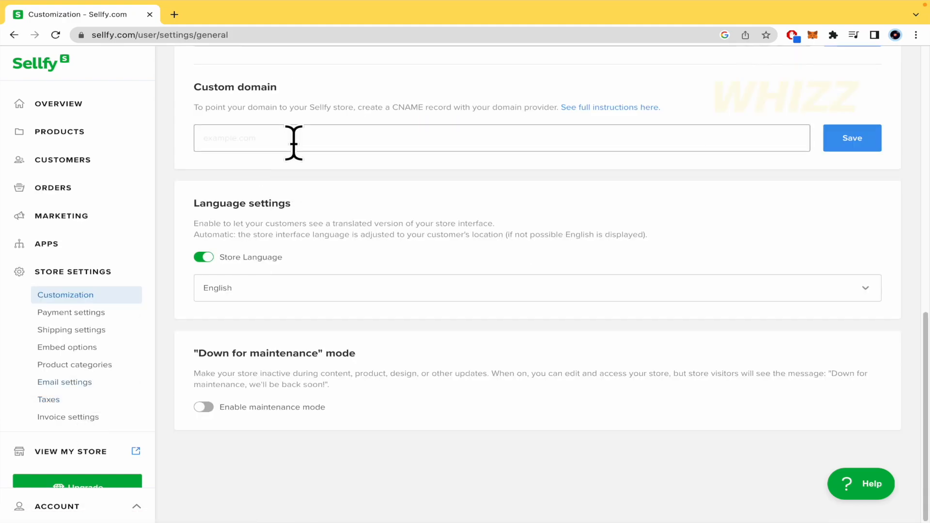
{"action": "mouse_move", "coordinate": [308, 308]}
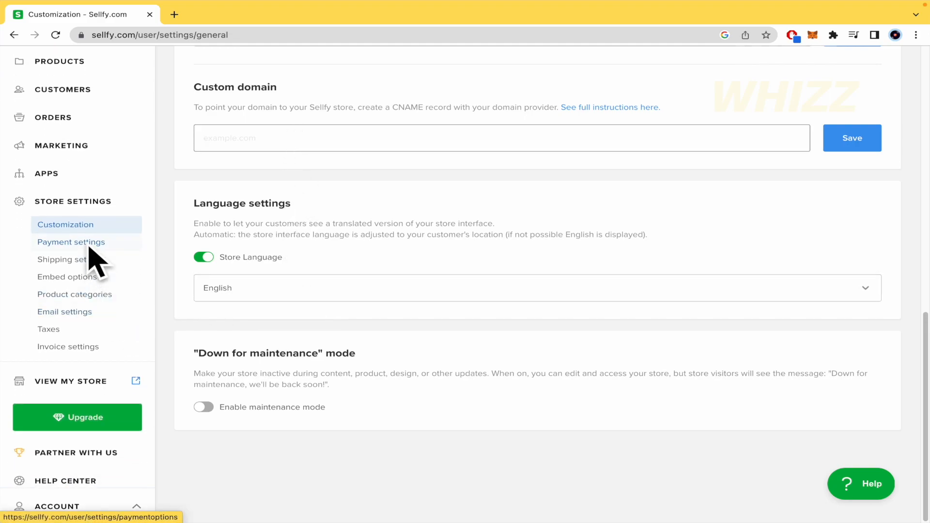
Browse Payment settings then Shipping settings, which lists no shipping rates and disabled local pickup
{"action": "left_click", "coordinate": [70, 241]}
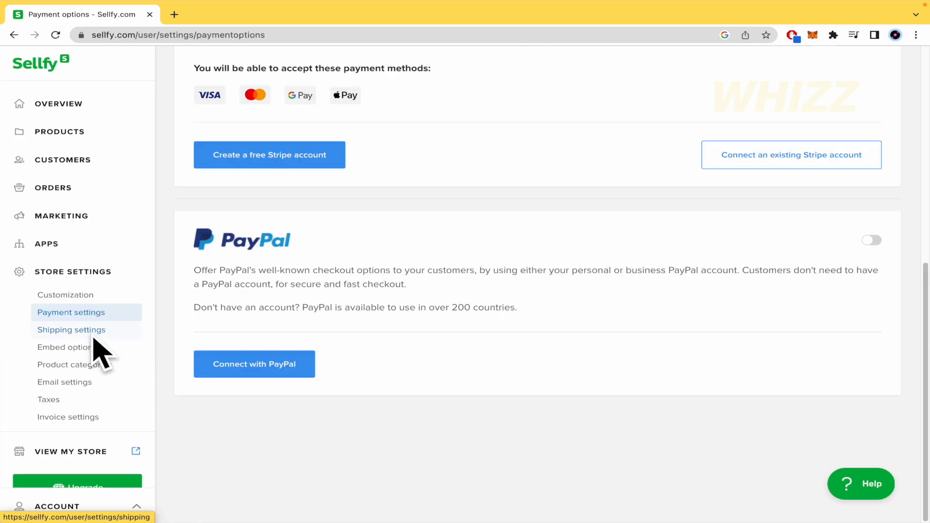
{"action": "left_click", "coordinate": [70, 330]}
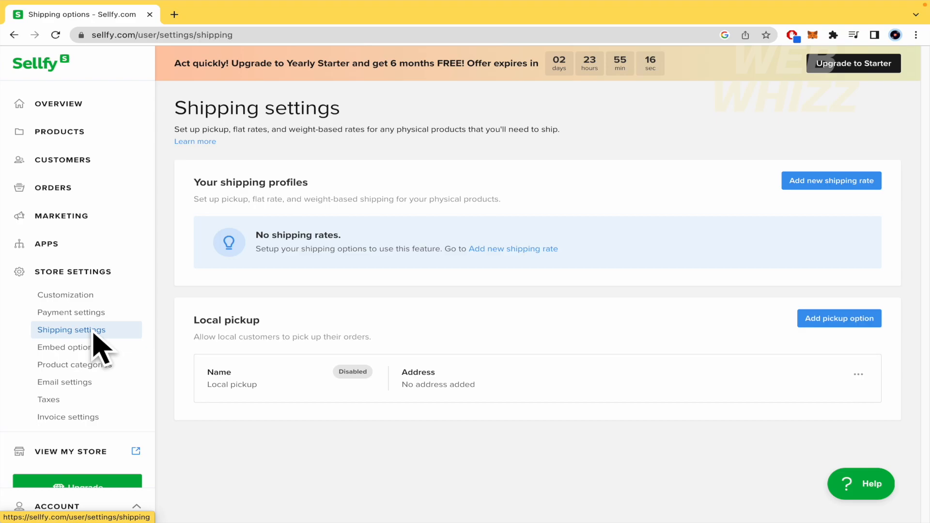
{"action": "scroll", "scroll_direction": "down", "scroll_amount": 3}
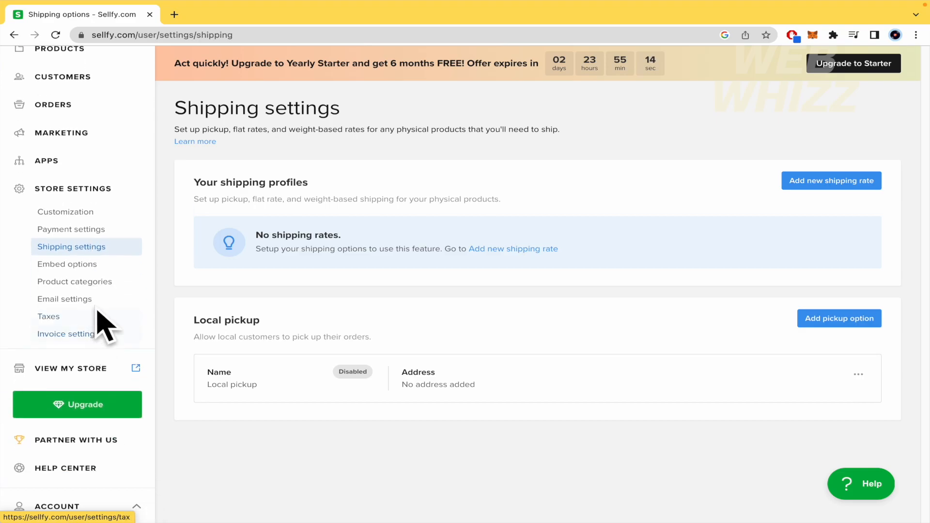
{"action": "mouse_move", "coordinate": [49, 315]}
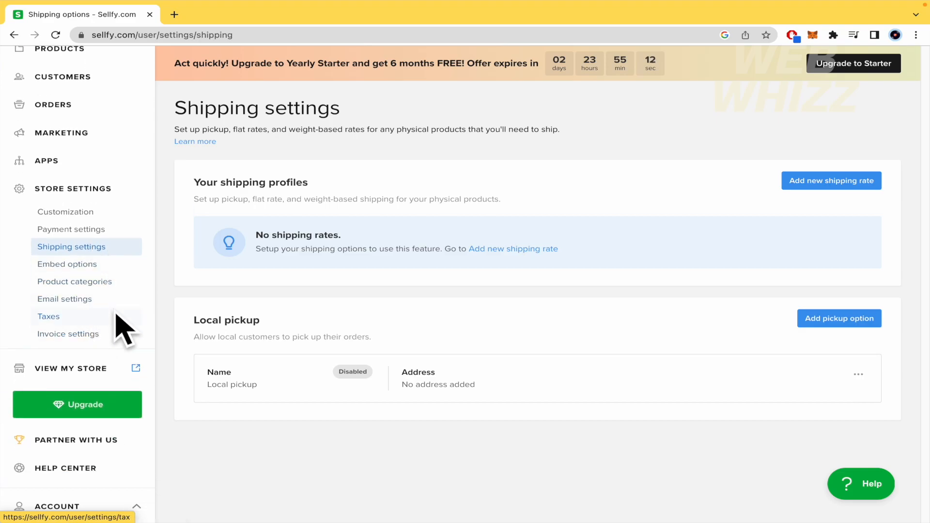
{"action": "mouse_move", "coordinate": [115, 321]}
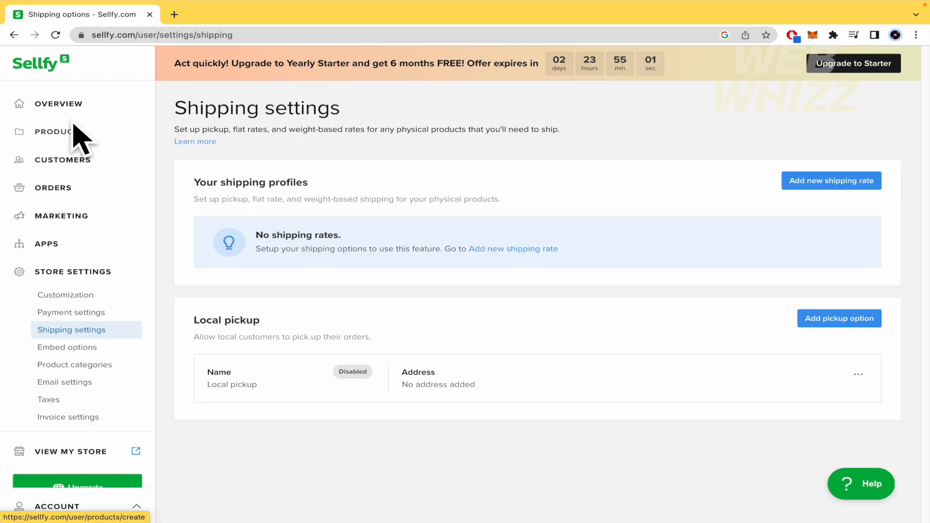
Return to the Add new product page listing Digital, Print On Demand, Subscription, Physical and Freebie
{"action": "left_click", "coordinate": [59, 131]}
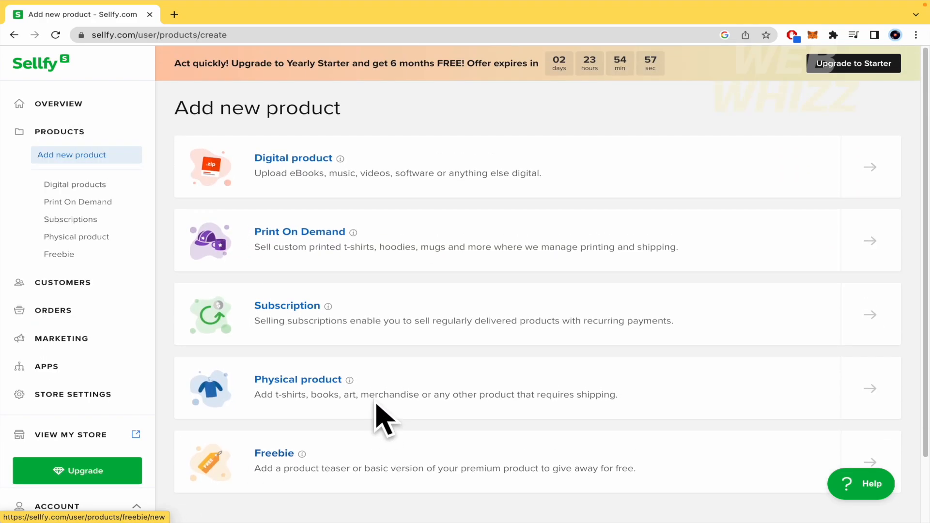
{"action": "mouse_move", "coordinate": [409, 273]}
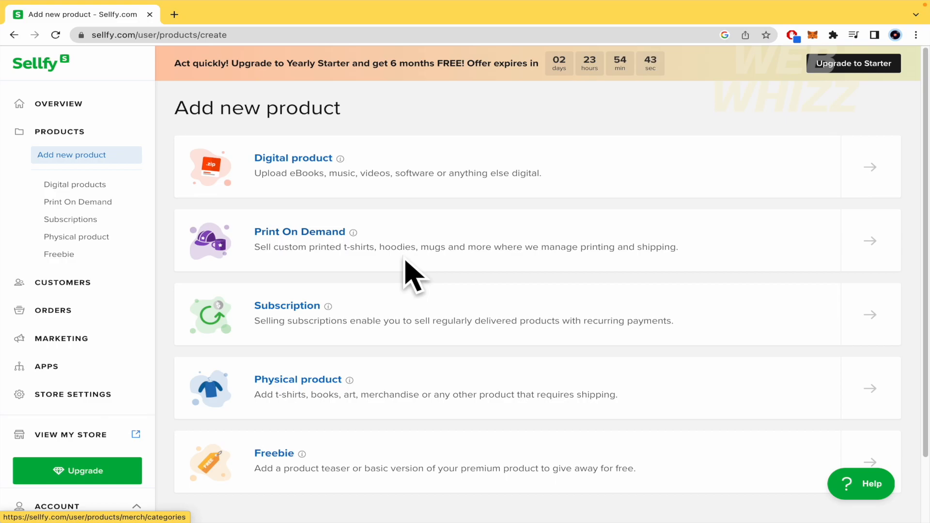
{"action": "mouse_move", "coordinate": [173, 324]}
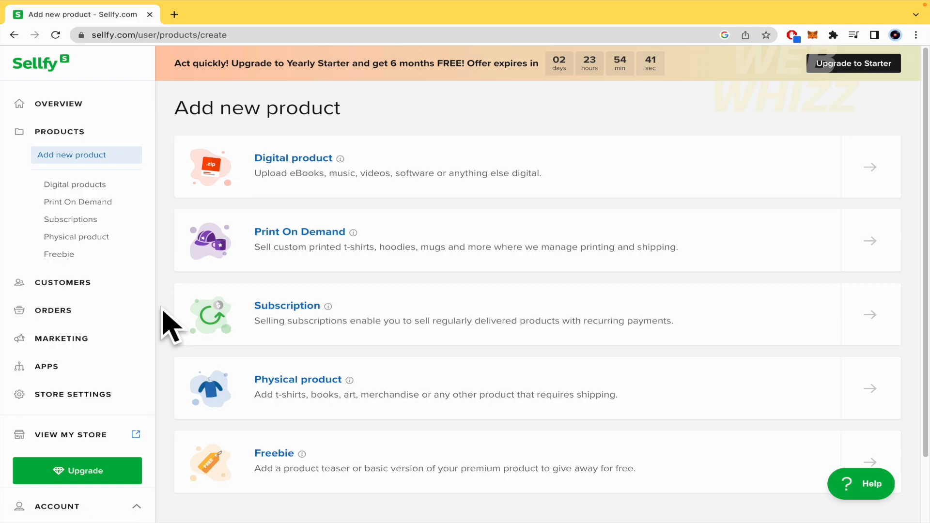